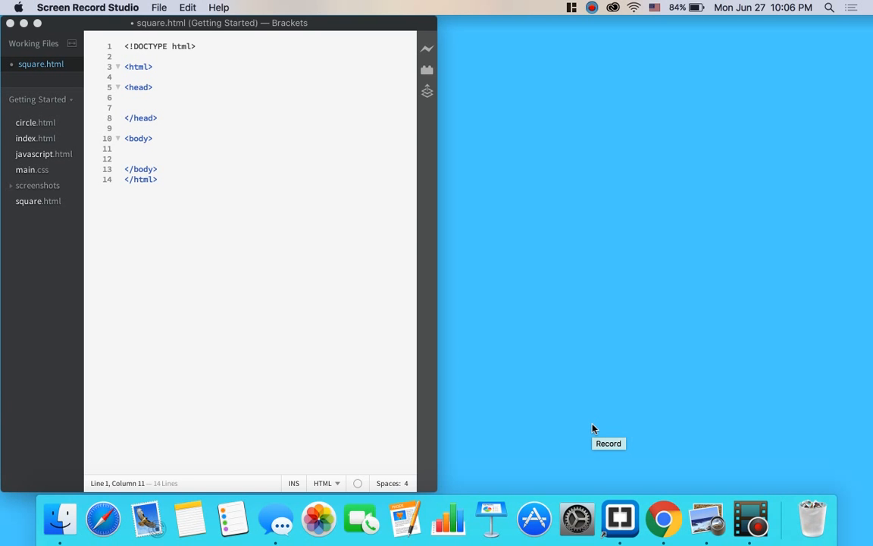
pyautogui.moveTo(270, 216)
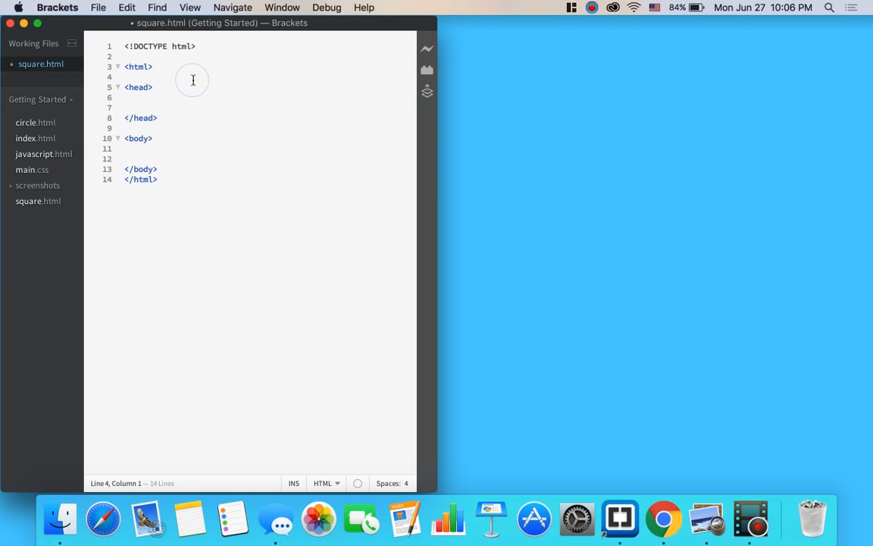
pyautogui.moveTo(312, 69)
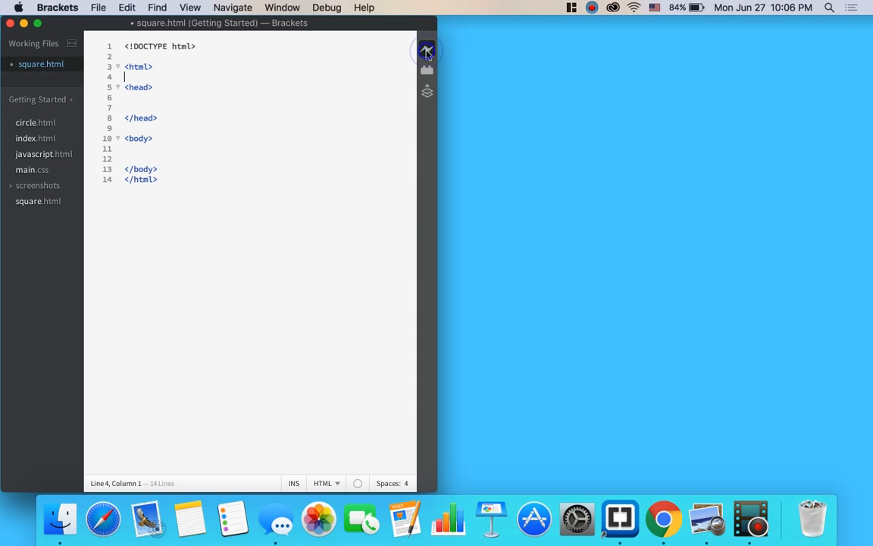
# Start Live Preview of square.html in Chrome, then add and remove a trial h1 title.
pyautogui.click(427, 51)
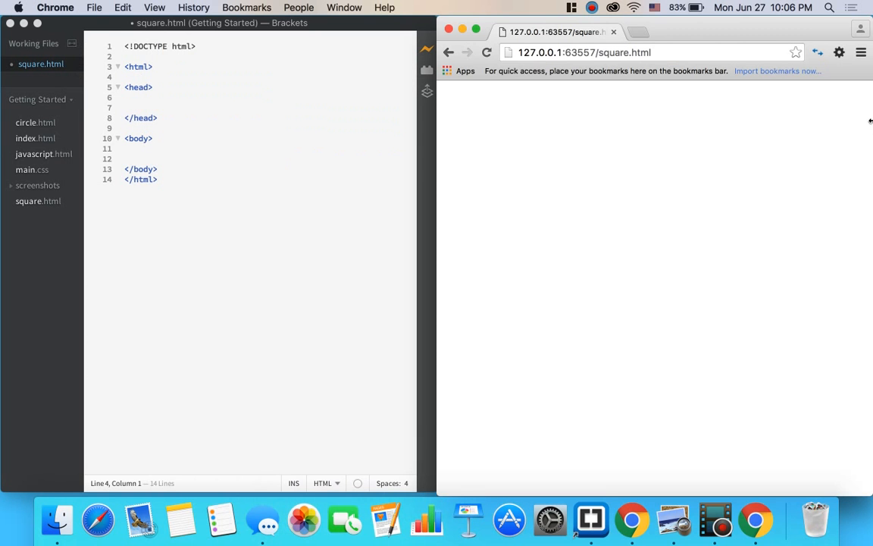
pyautogui.moveTo(662, 194)
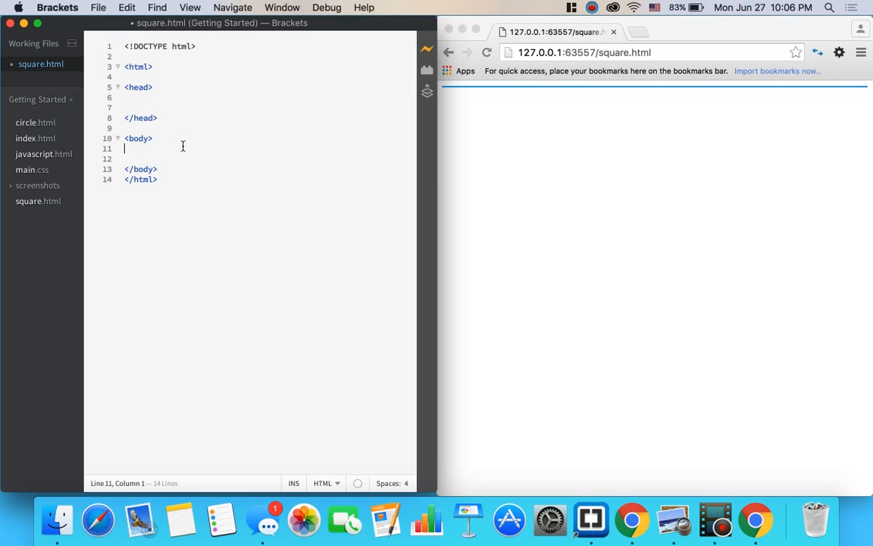
pyautogui.write('h1>This is a til</h1>')
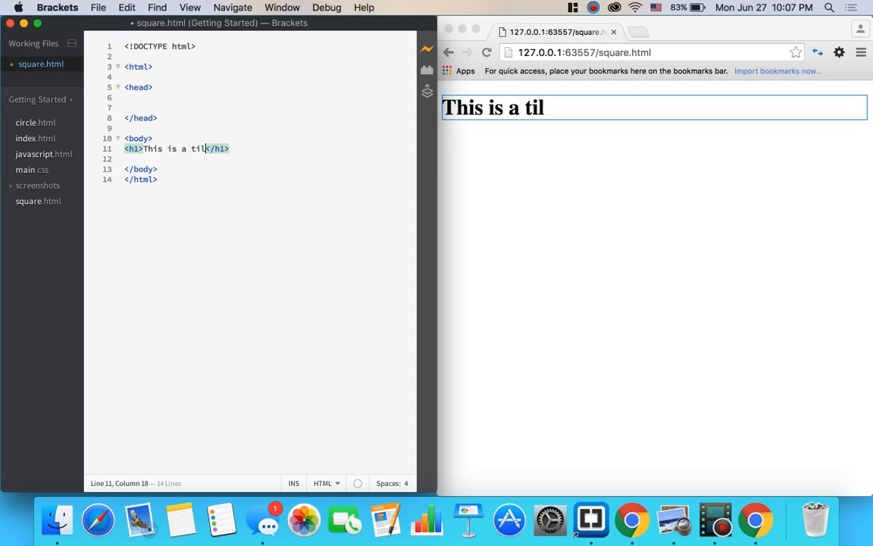
pyautogui.write('tle')
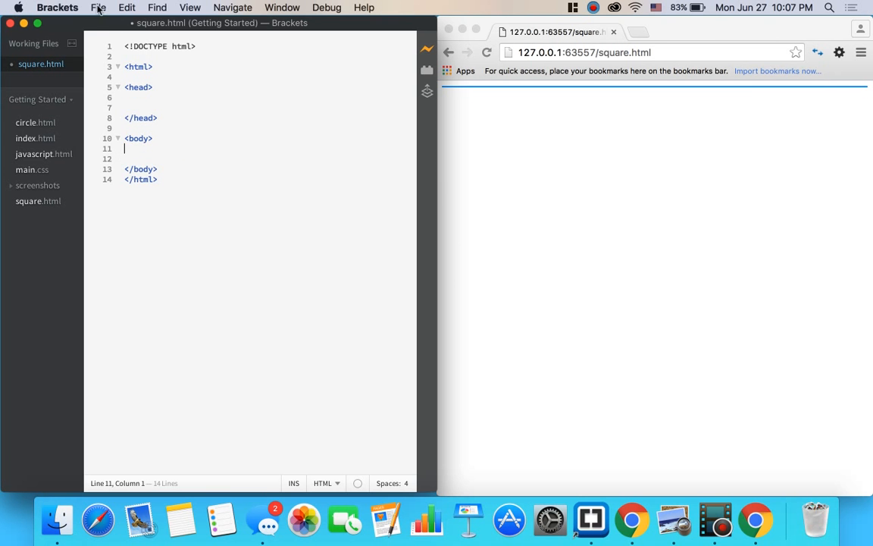
pyautogui.click(98, 8)
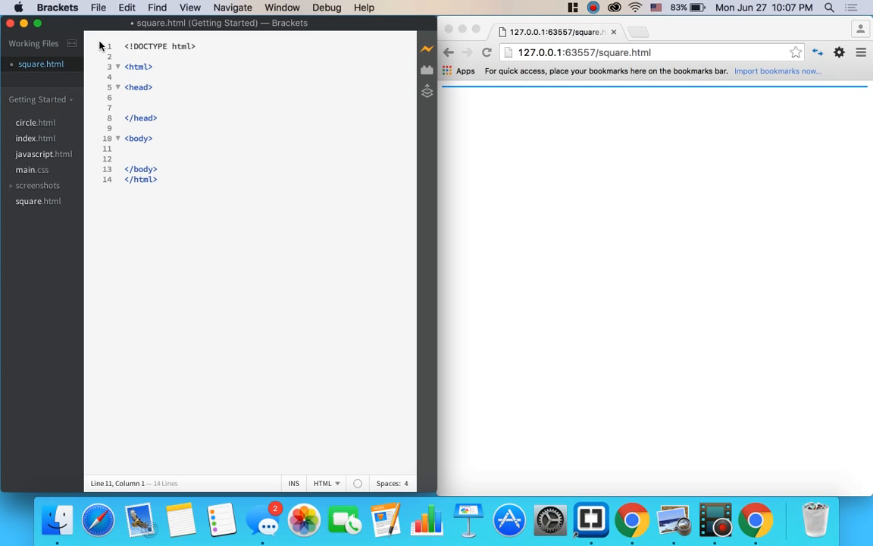
pyautogui.moveTo(183, 25)
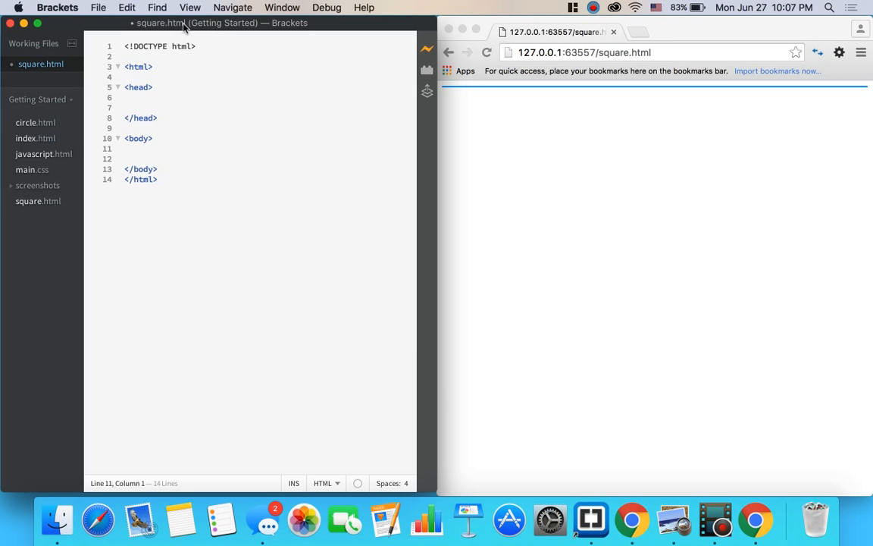
pyautogui.click(98, 8)
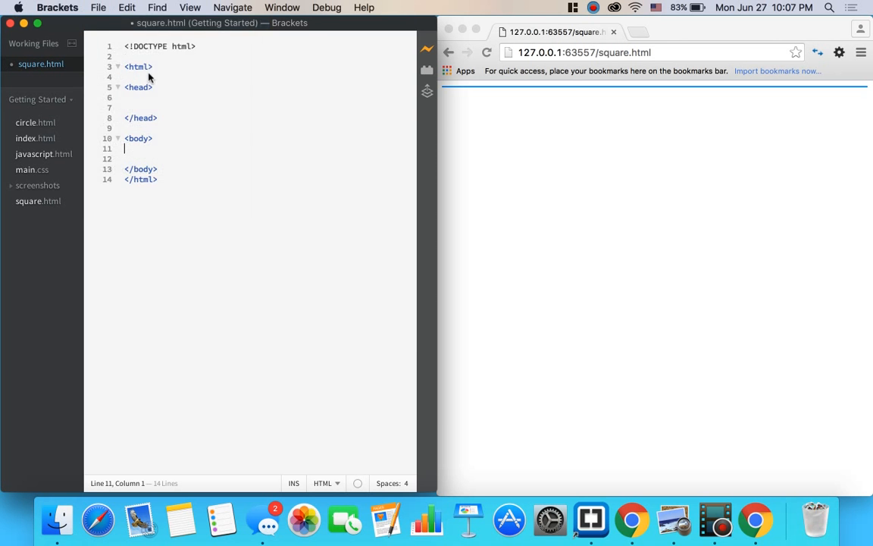
# Save a new untitled file as squarestyle.css in the Getting Started folder.
pyautogui.click(98, 7)
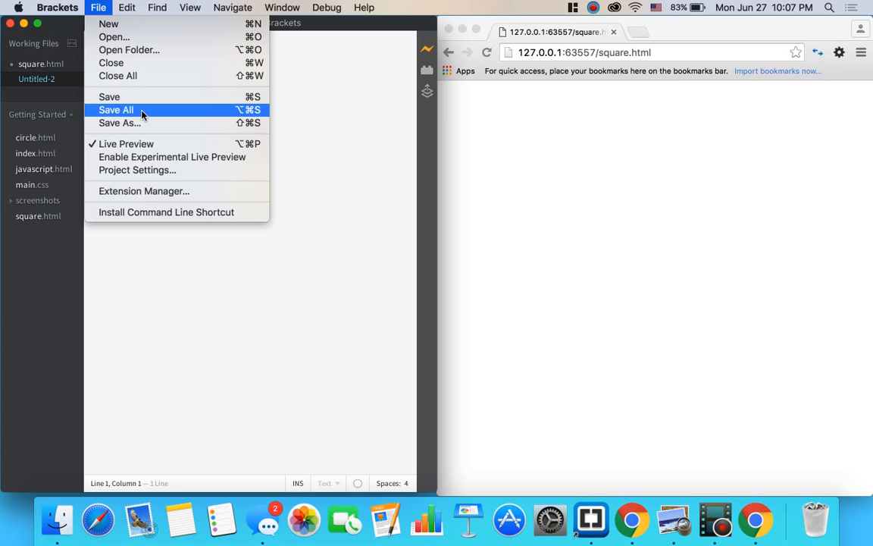
pyautogui.click(119, 123)
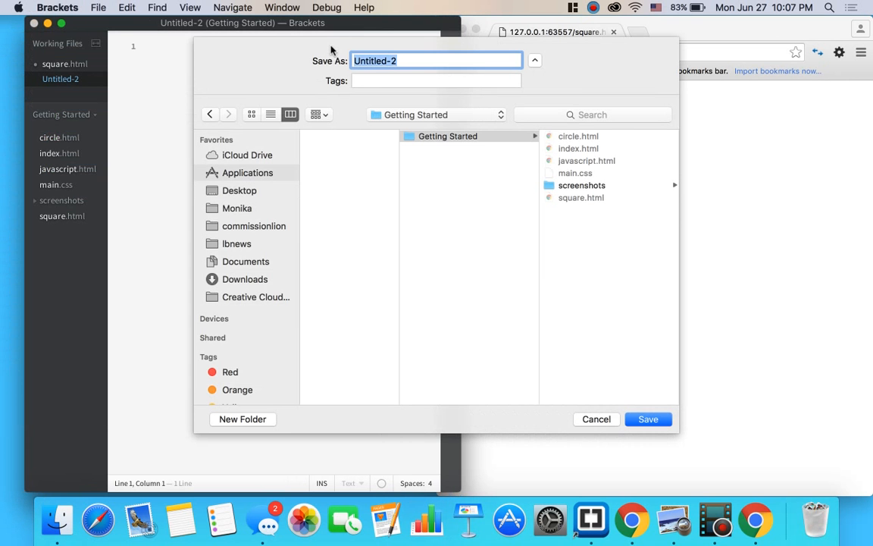
pyautogui.write('squarestyle.css')
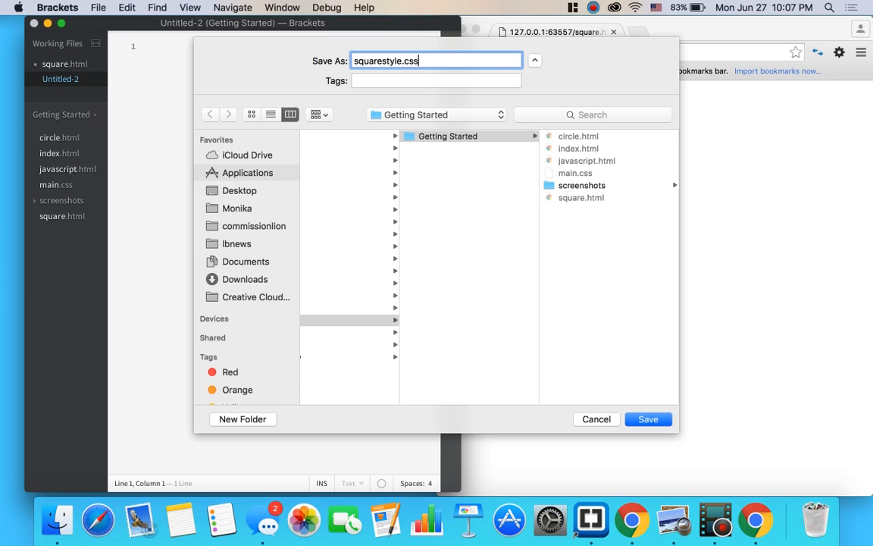
pyautogui.doubleClick(379, 61)
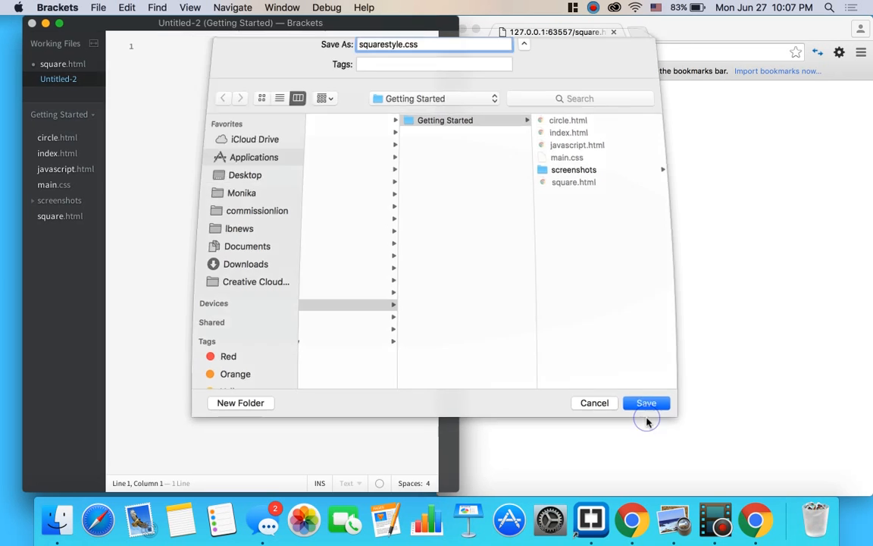
pyautogui.click(646, 403)
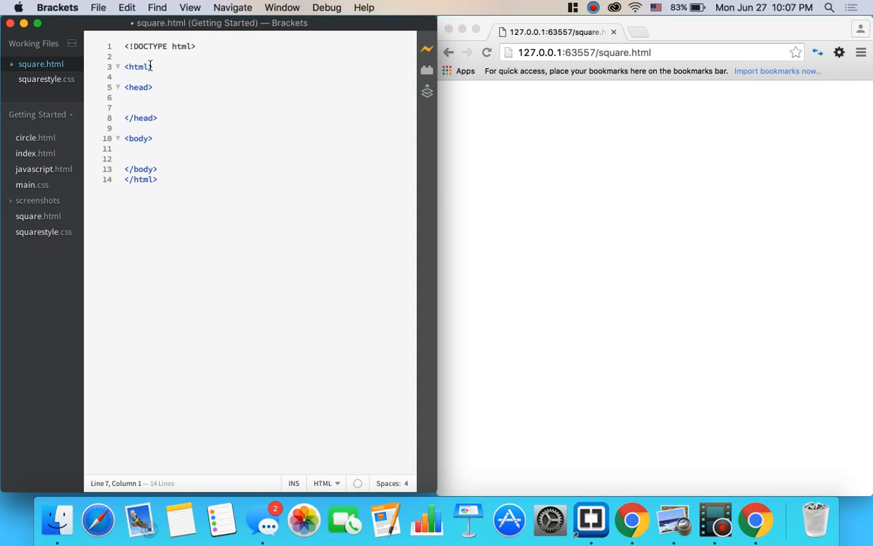
# Add a link tag with rel stylesheet, type text/css, href squarestyle.css to square.html.
pyautogui.click(46, 79)
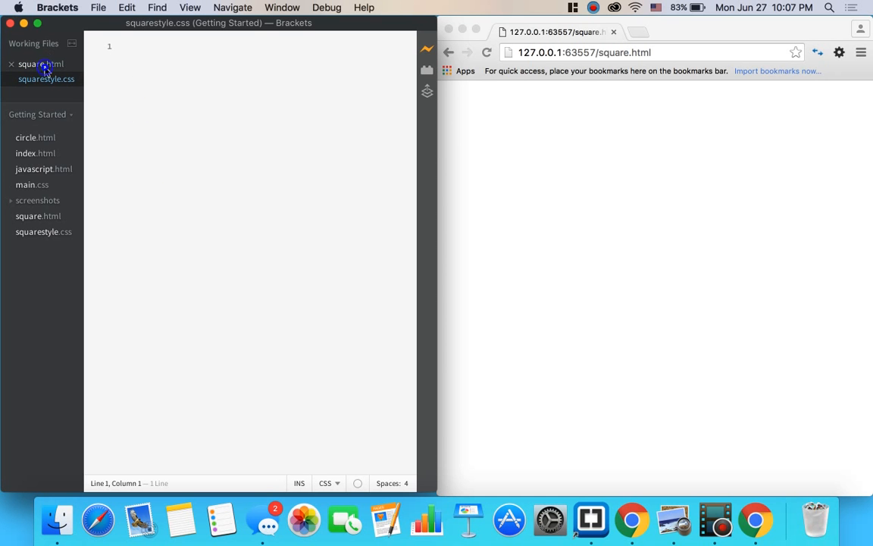
pyautogui.click(41, 64)
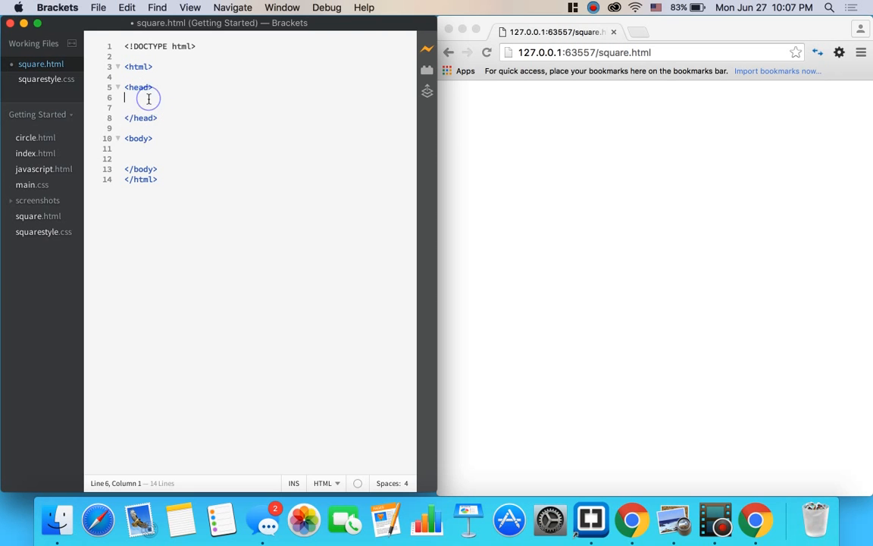
pyautogui.write('<')
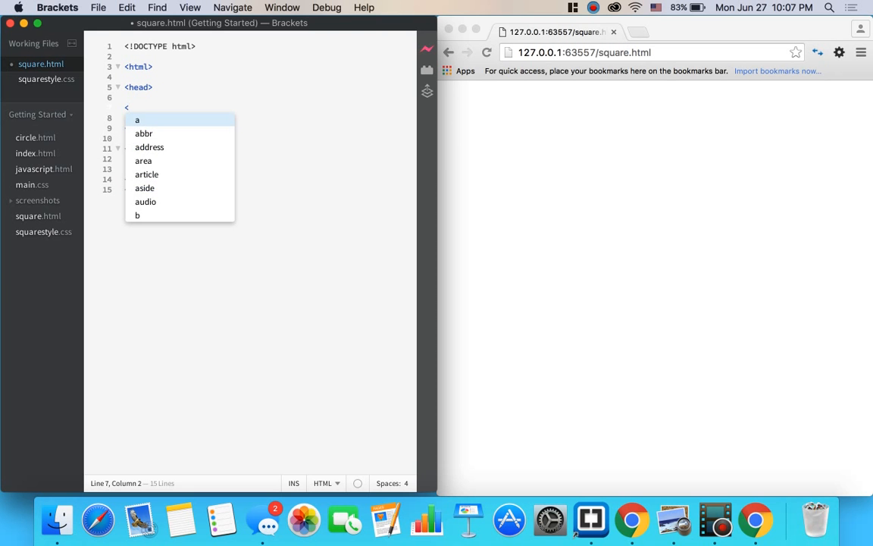
pyautogui.write('link rel')
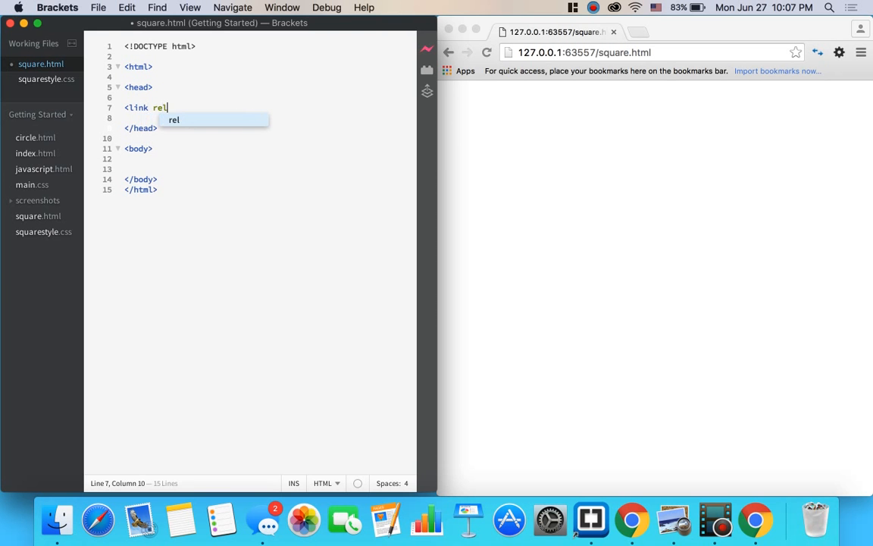
pyautogui.write('="')
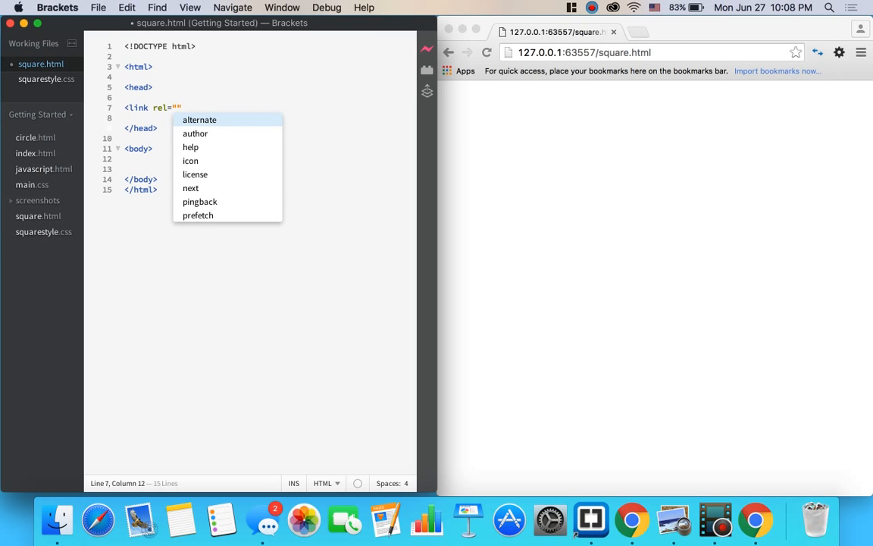
pyautogui.write('stylesheet')
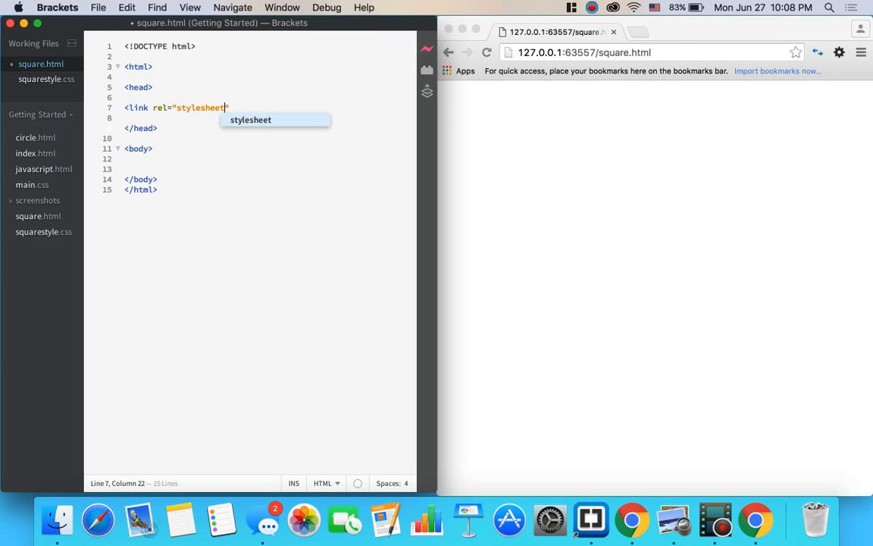
pyautogui.write('type')
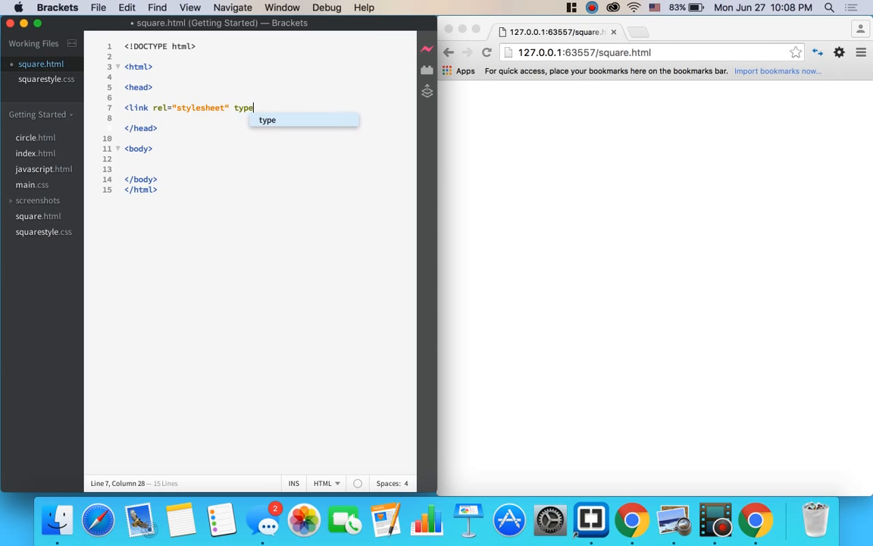
pyautogui.write('="te"')
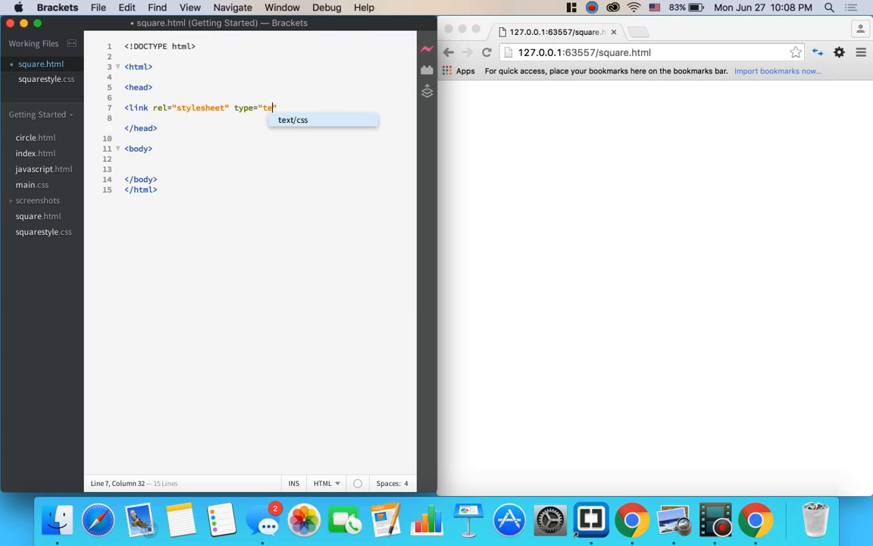
pyautogui.write('xt/css"')
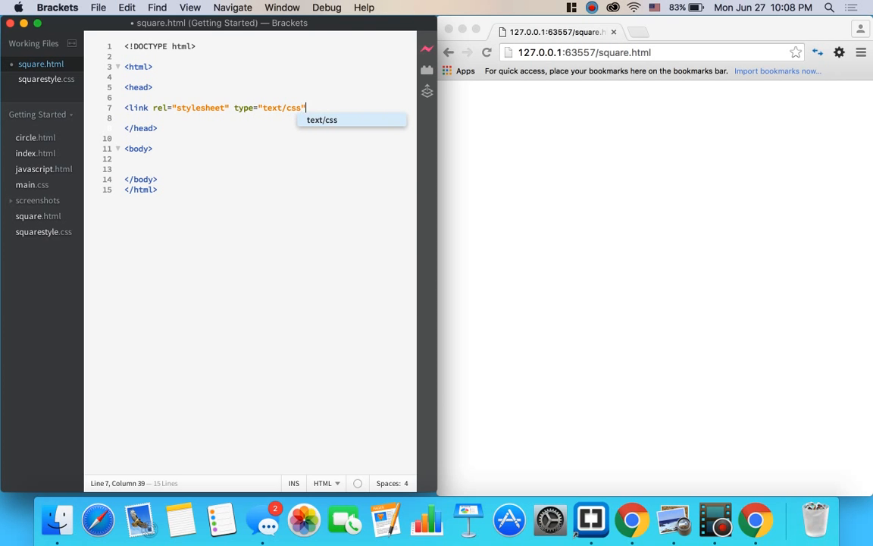
pyautogui.write('href=""')
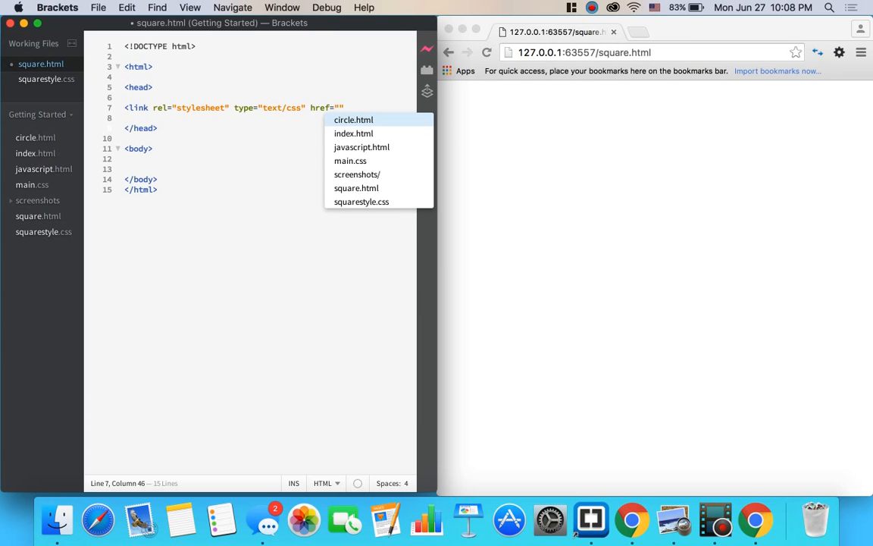
pyautogui.write('squarestyle.css')
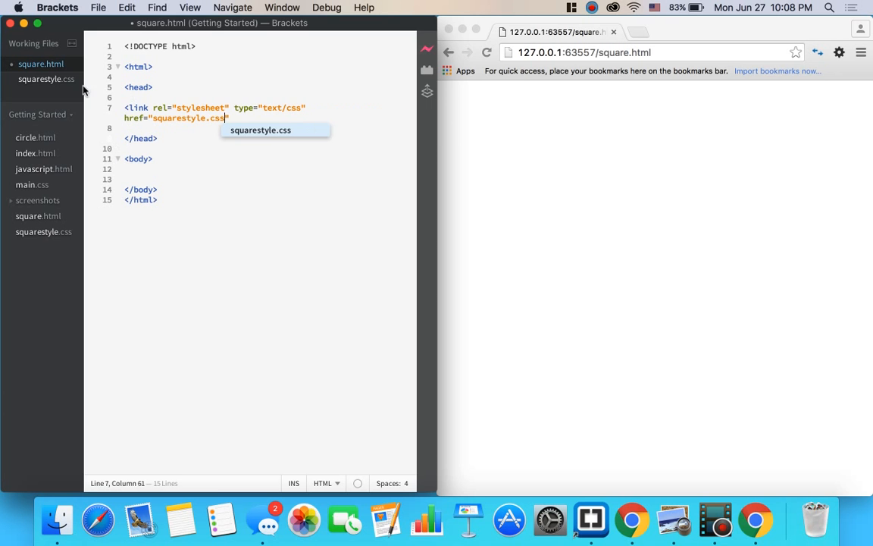
pyautogui.doubleClick(179, 119)
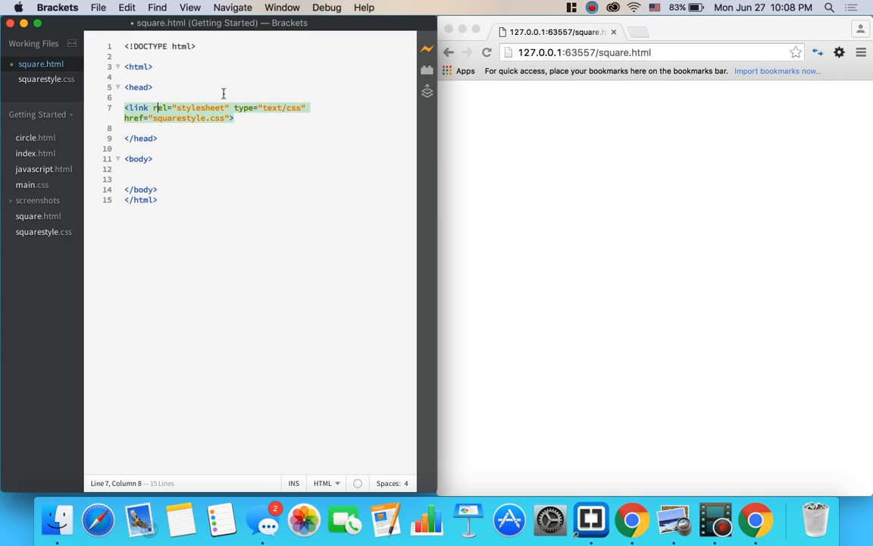
# Glance at the empty squarestyle.css, then go back to square.html.
pyautogui.click(46, 79)
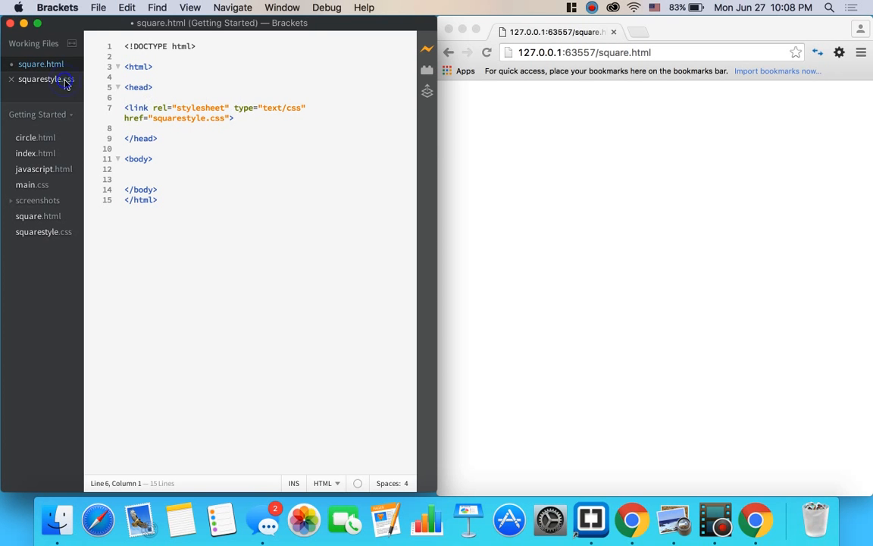
pyautogui.click(42, 79)
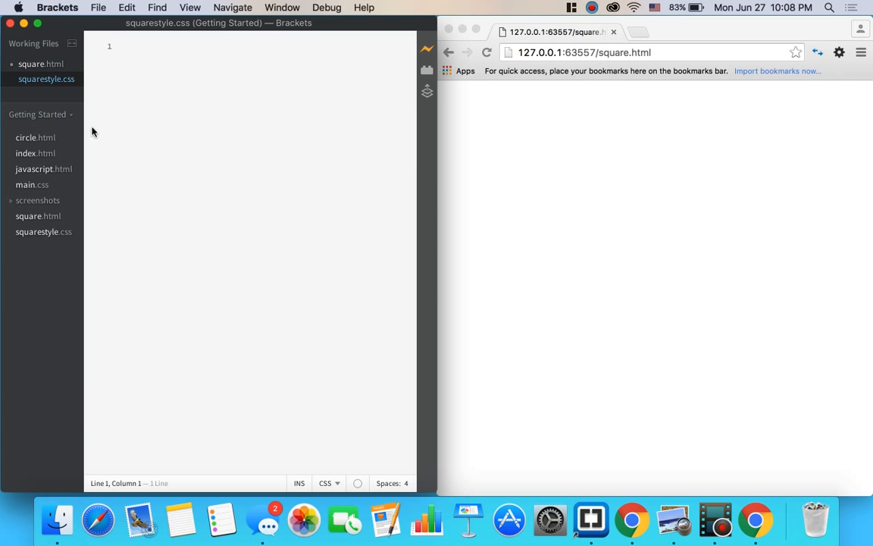
pyautogui.click(41, 63)
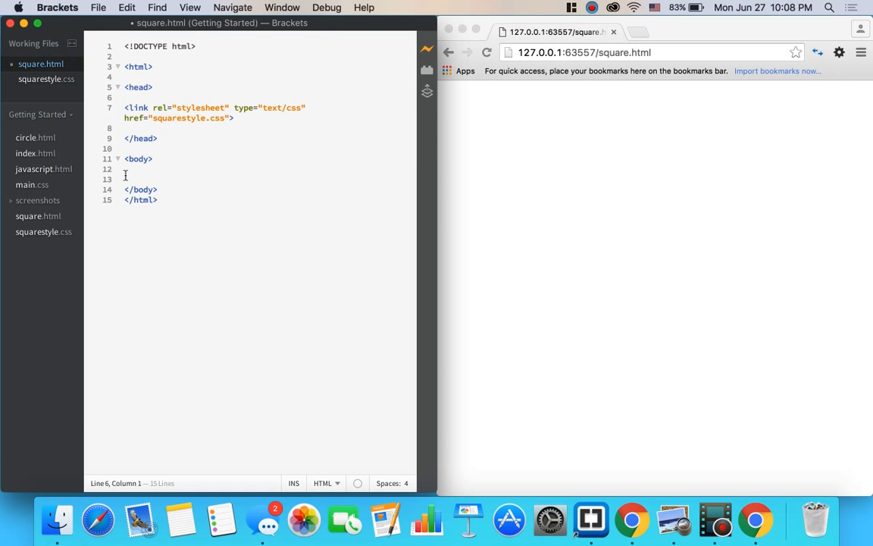
# Insert an empty div on a new line in the body, then open squarestyle.css.
pyautogui.click(138, 159)
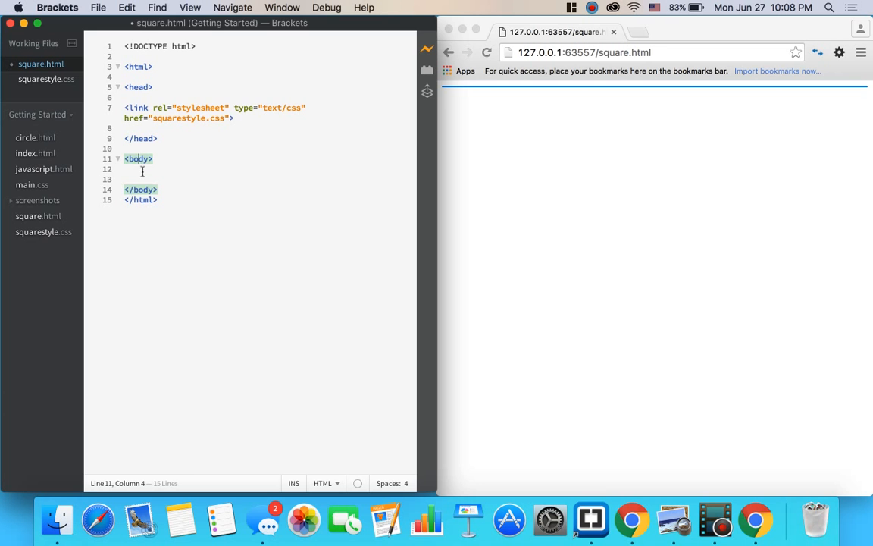
pyautogui.press('enter')
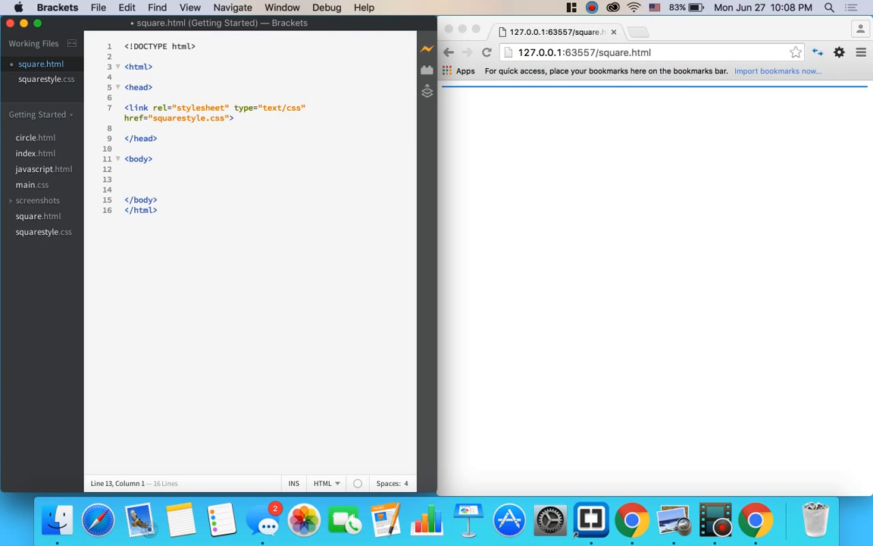
pyautogui.write('<div>')
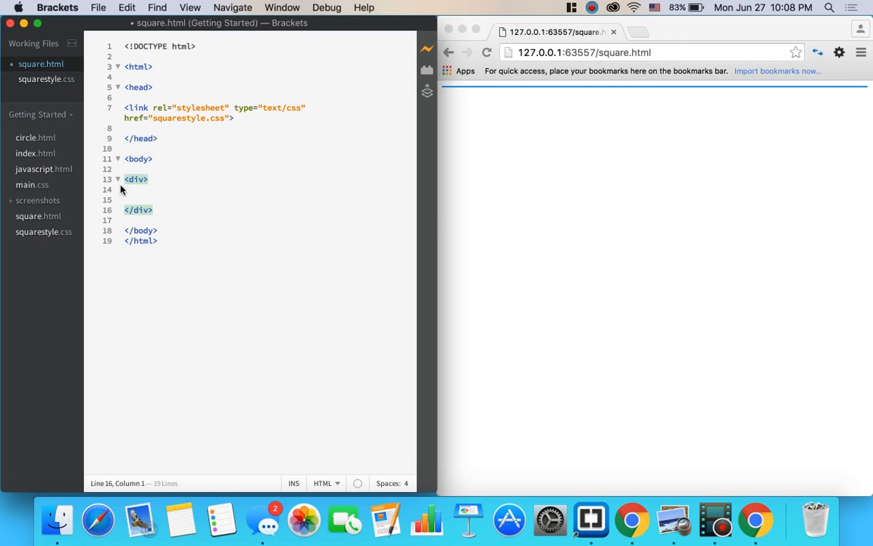
pyautogui.doubleClick(141, 210)
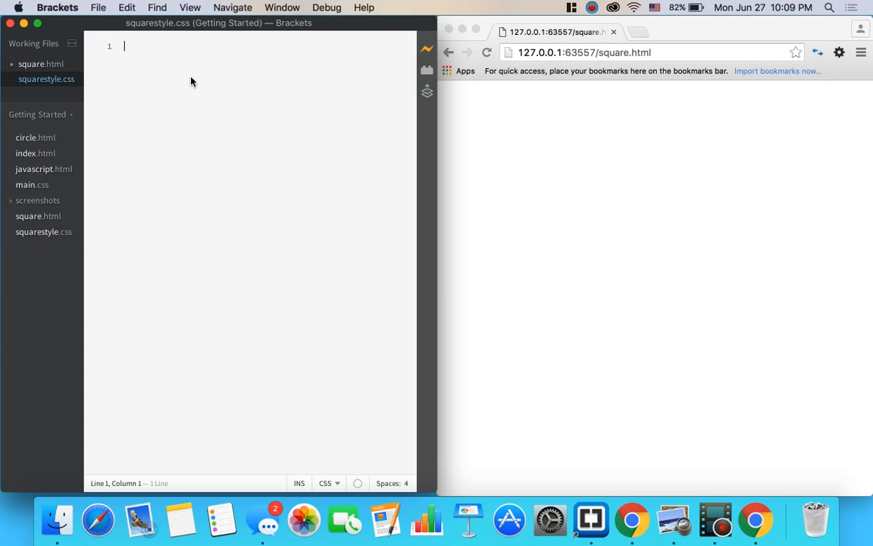
# Start a div rule in squarestyle.css with width: 50px.
pyautogui.write('div')
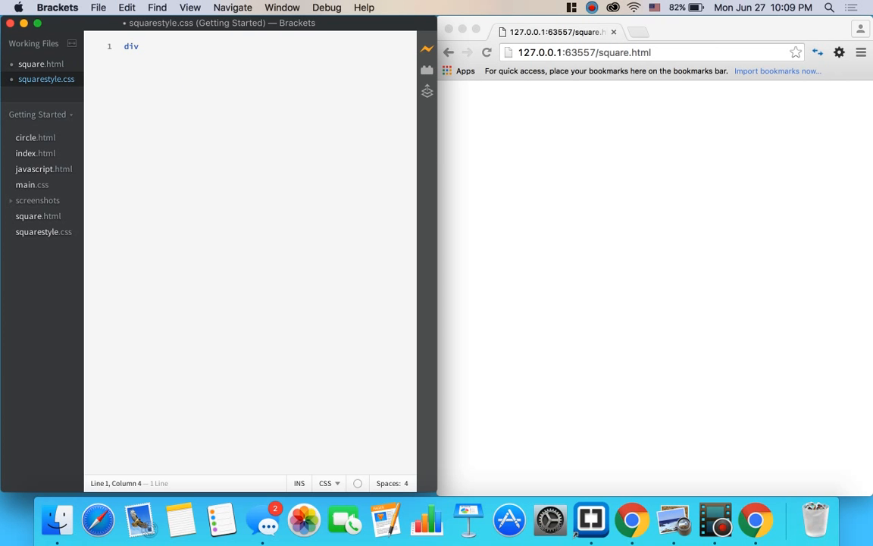
pyautogui.write('{')
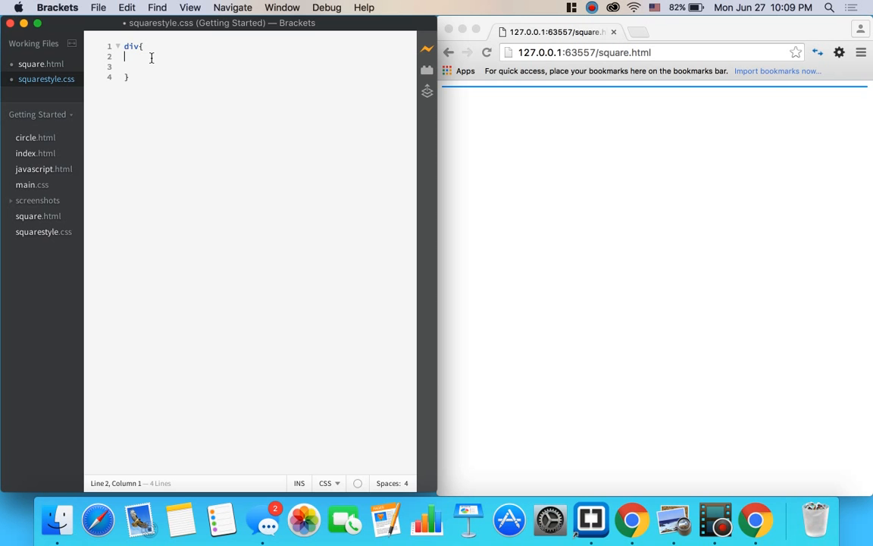
pyautogui.write('width')
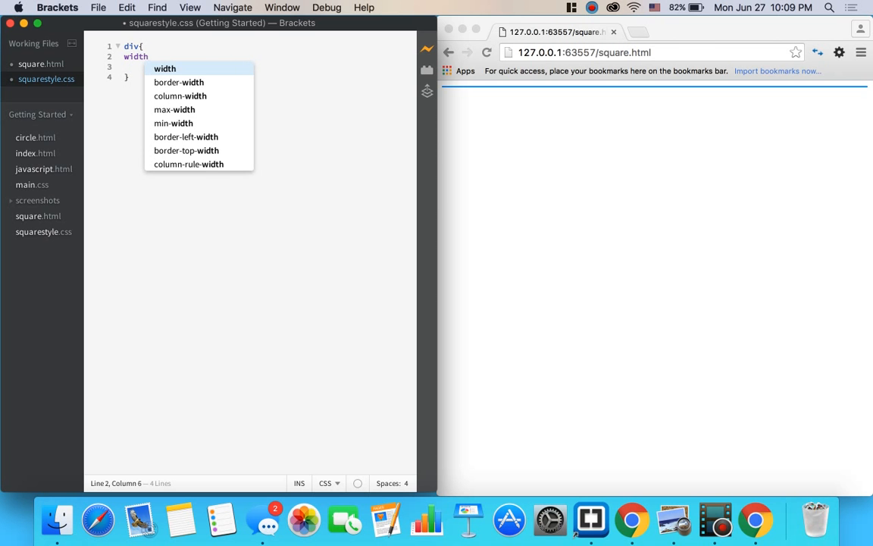
pyautogui.write(': 50pxx')
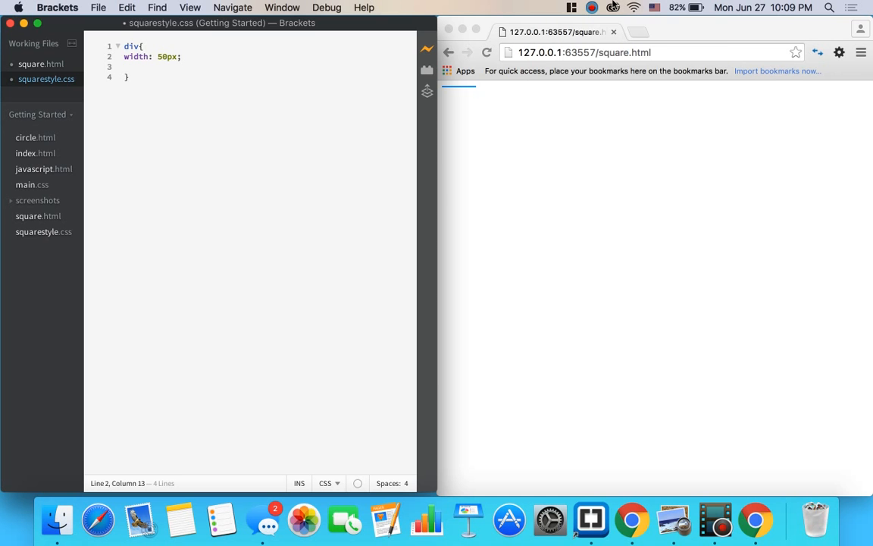
pyautogui.click(592, 6)
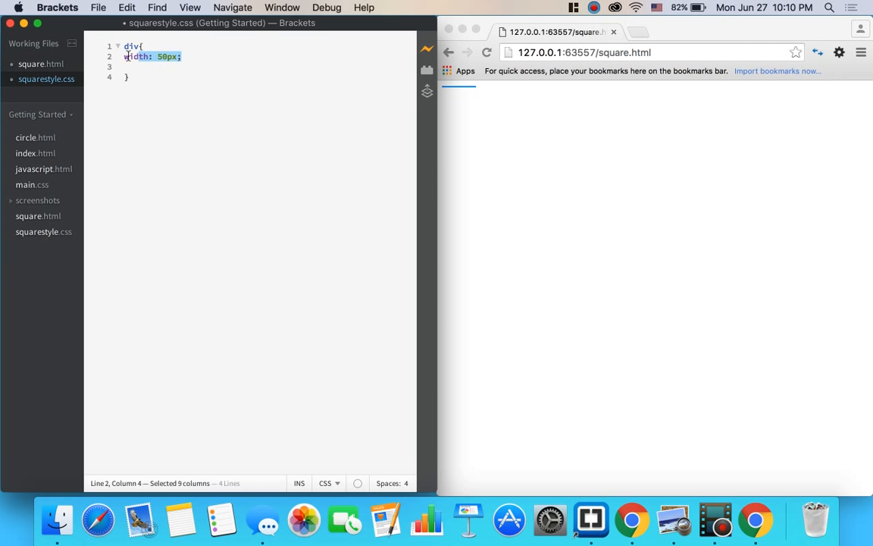
pyautogui.click(149, 56)
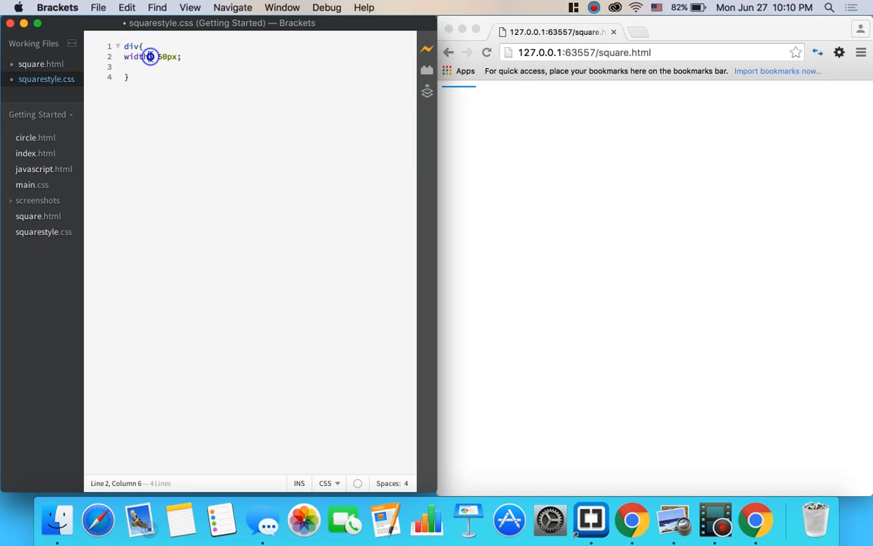
pyautogui.doubleClick(164, 56)
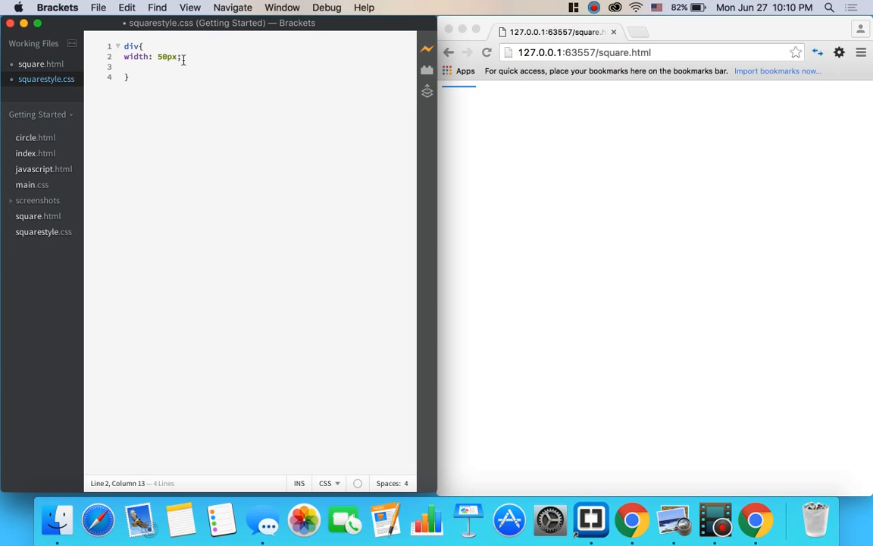
# Add height: 50px to the div rule and inspect the square outline in the preview.
pyautogui.press('enter')
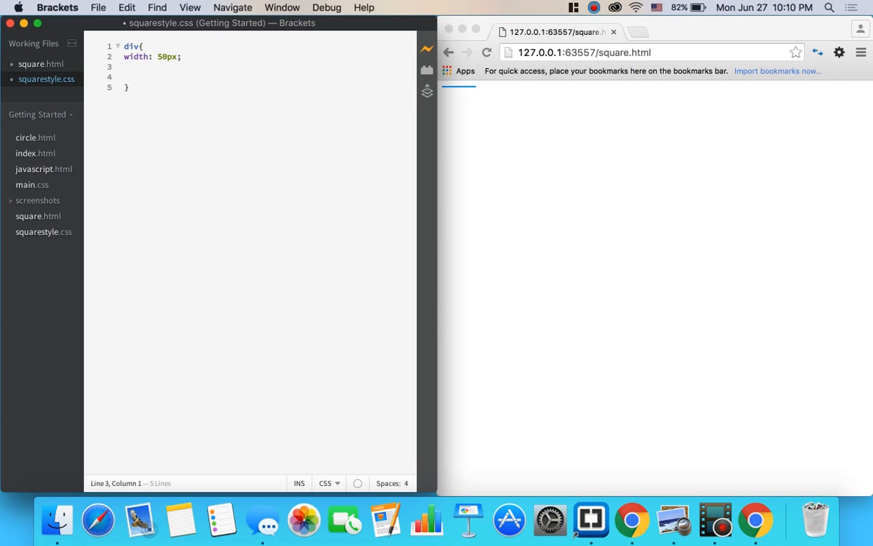
pyautogui.write('height')
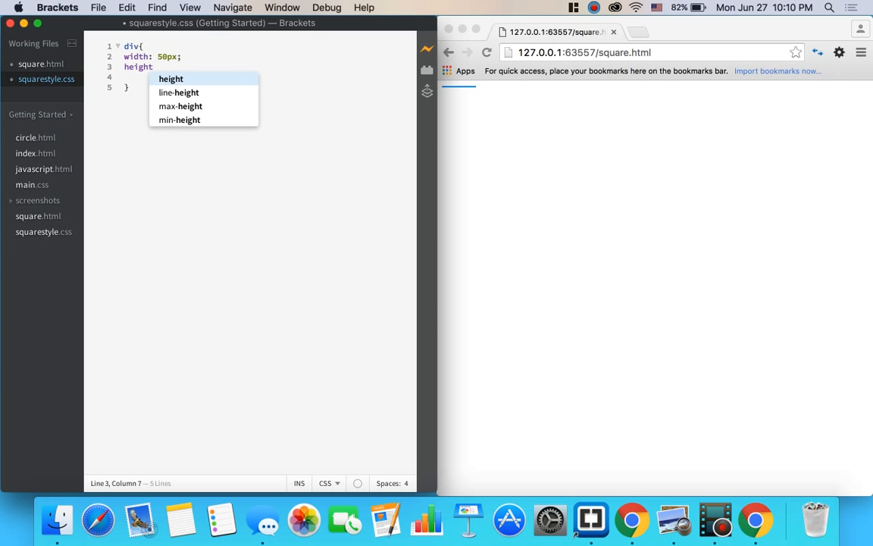
pyautogui.write(': 50px;')
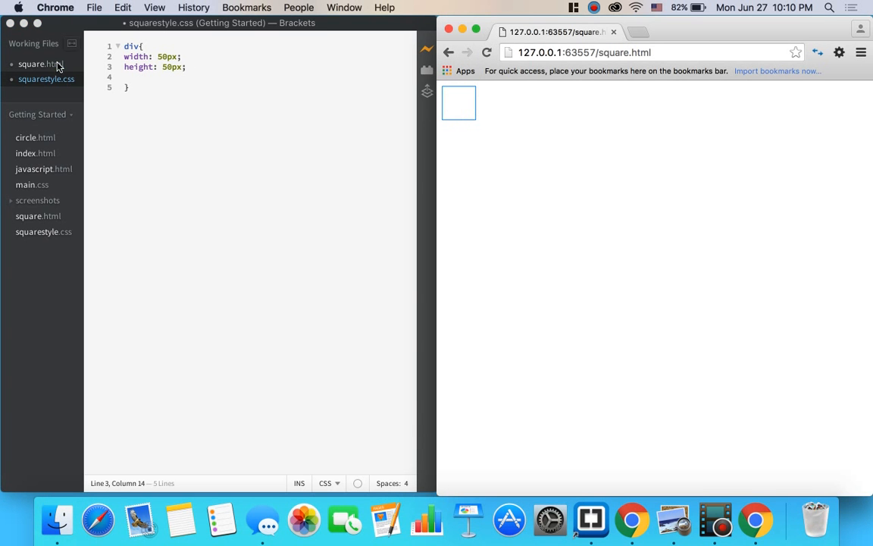
pyautogui.click(39, 64)
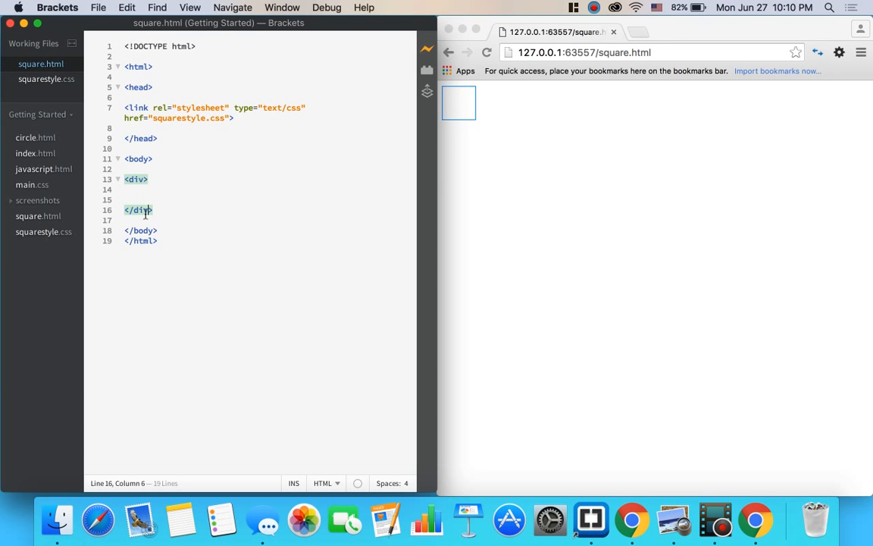
pyautogui.click(164, 159)
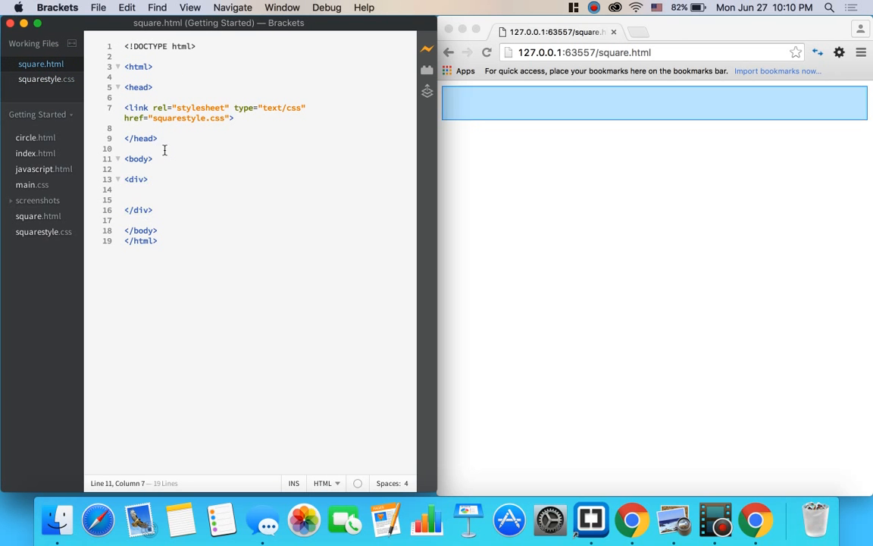
pyautogui.click(159, 231)
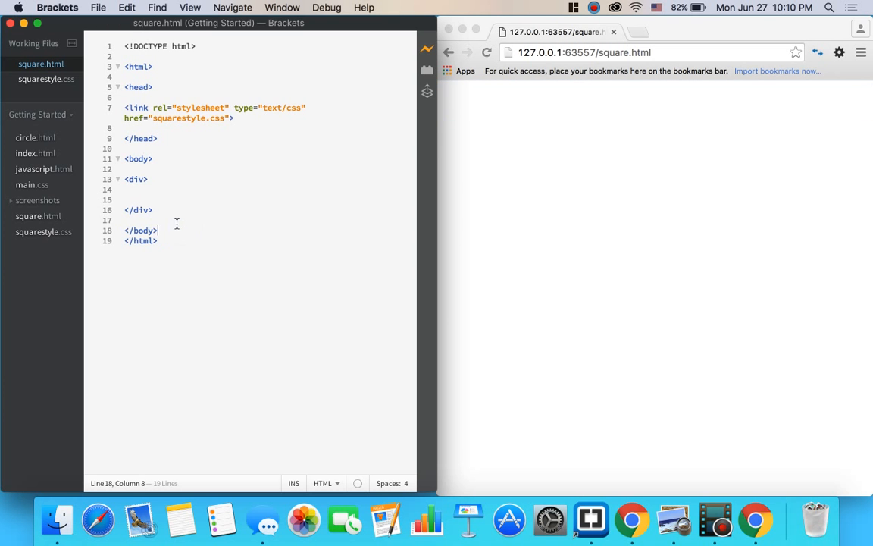
pyautogui.click(46, 79)
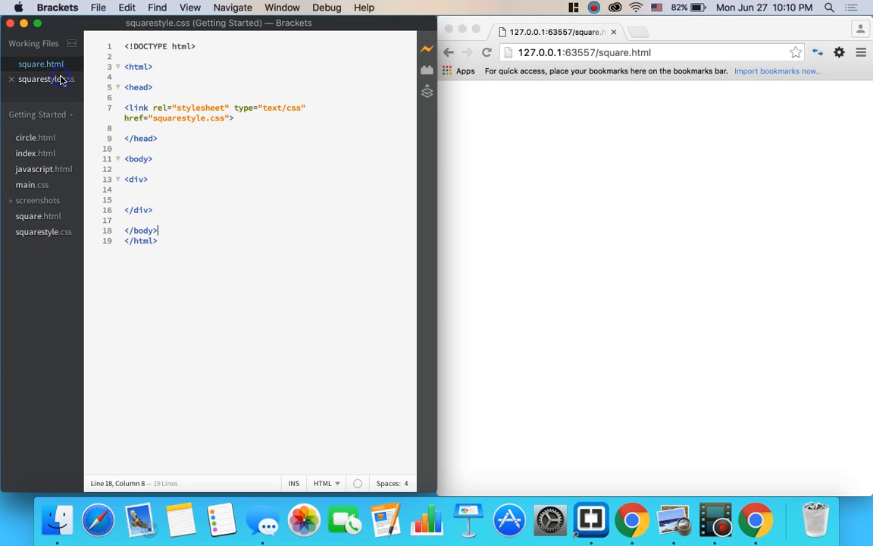
pyautogui.click(41, 79)
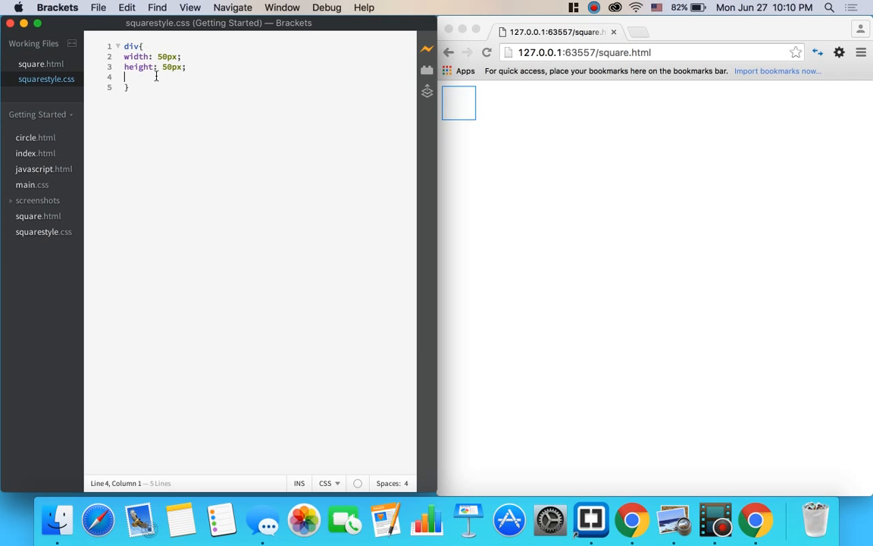
# Add background-color: Black to the div rule, then return to square.html.
pyautogui.write('background-color:')
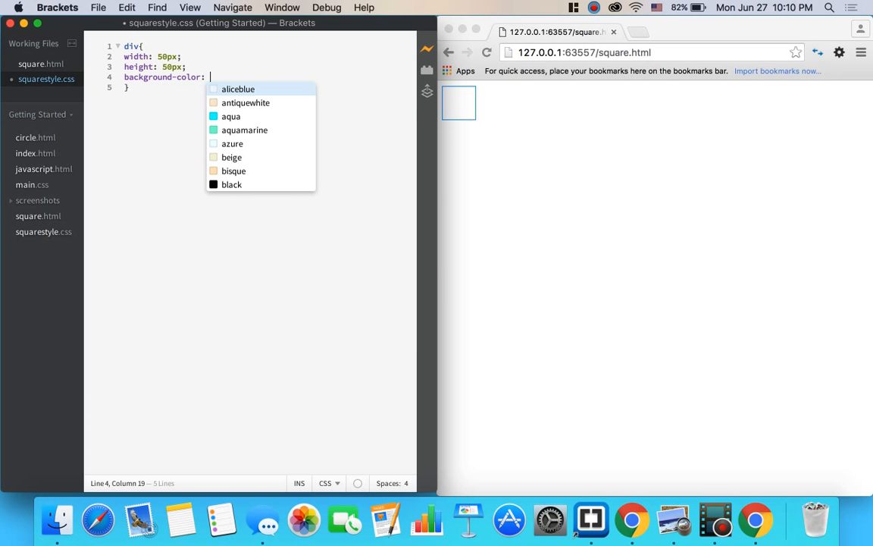
pyautogui.write('Black;')
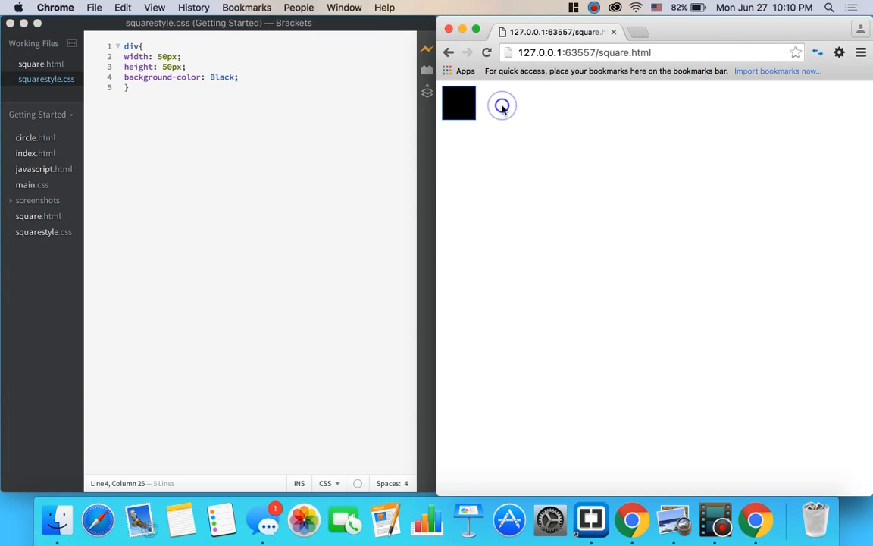
pyautogui.click(41, 64)
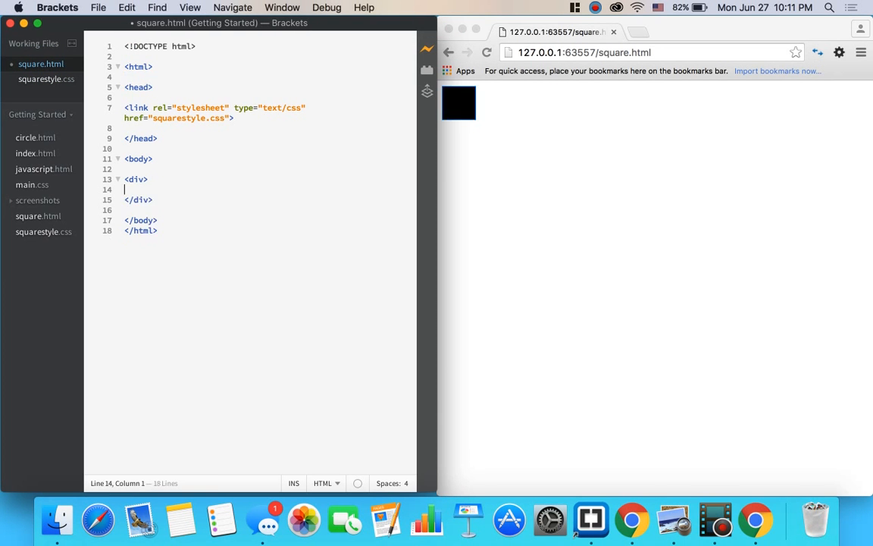
# Type a second div below the first in square.html, then switch to squarestyle.css.
pyautogui.click(45, 79)
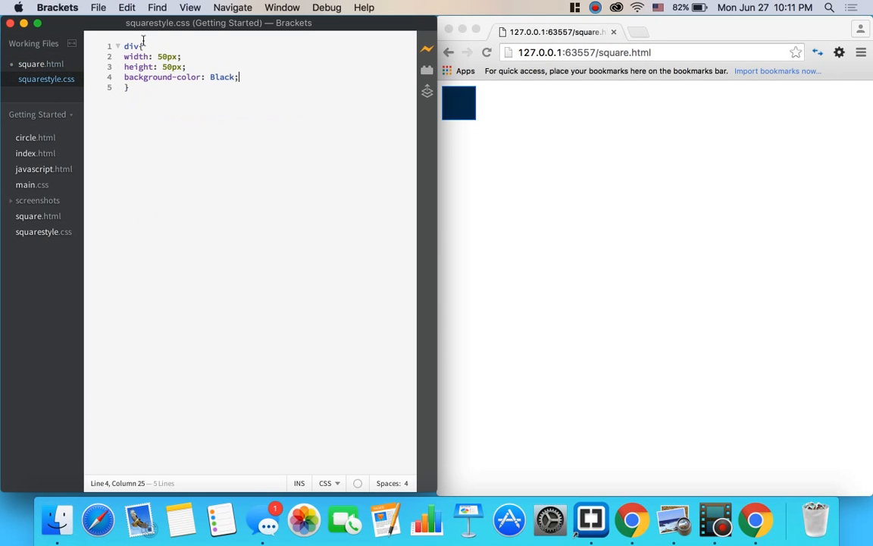
pyautogui.click(125, 56)
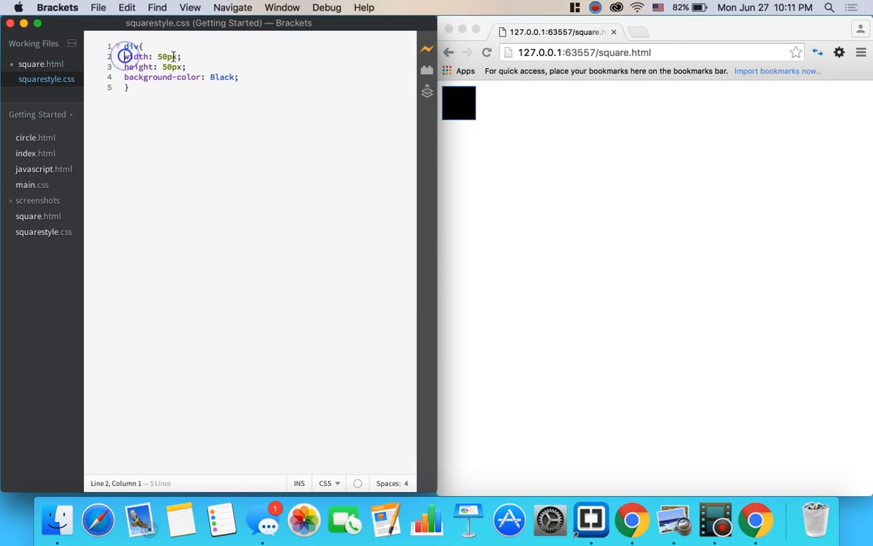
pyautogui.click(40, 64)
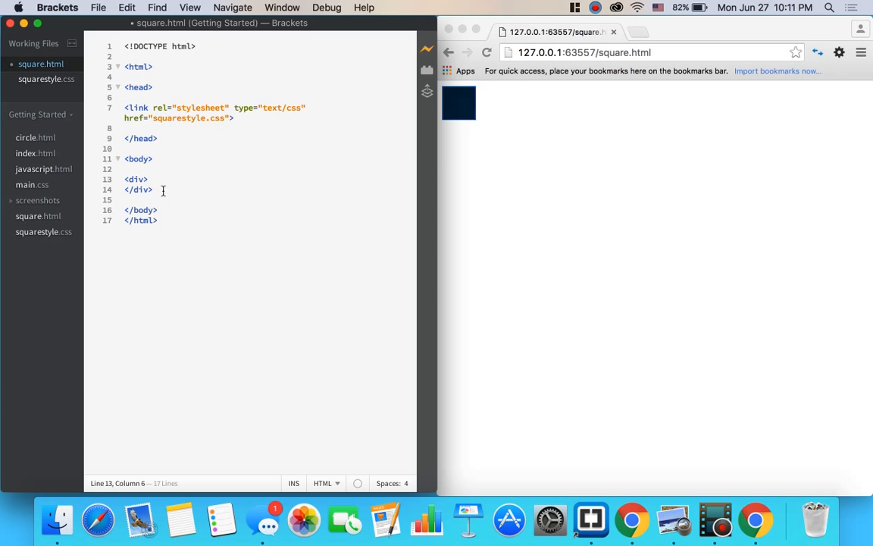
pyautogui.write('<div> </div>')
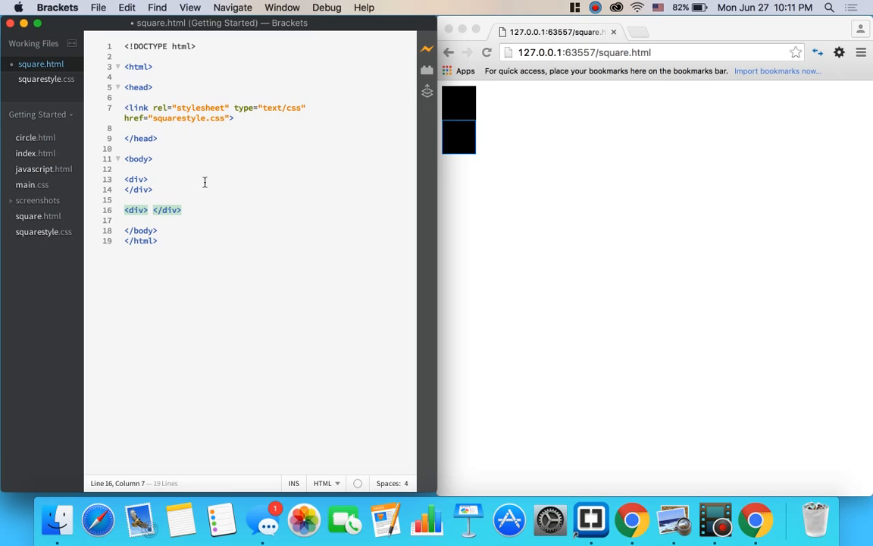
pyautogui.click(47, 79)
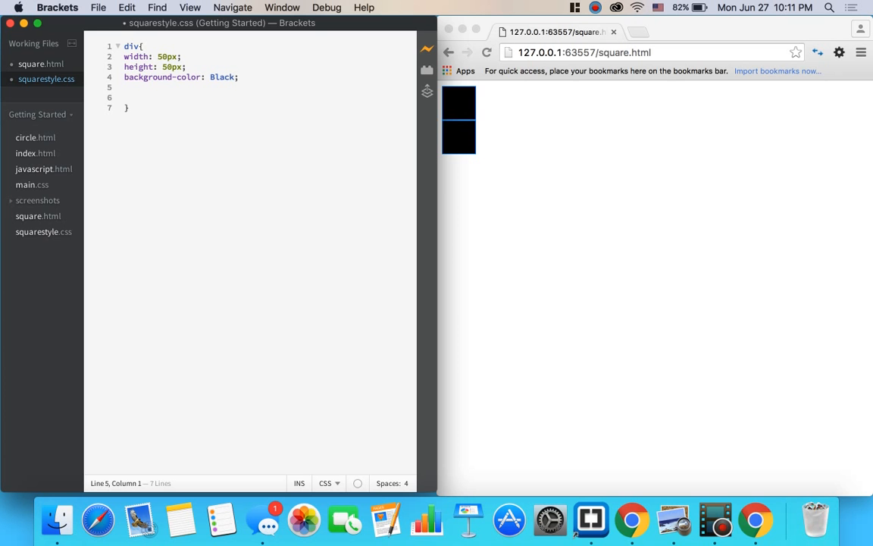
# Add margin: 50px to the div rule and check the separated squares in Chrome.
pyautogui.write('margin:')
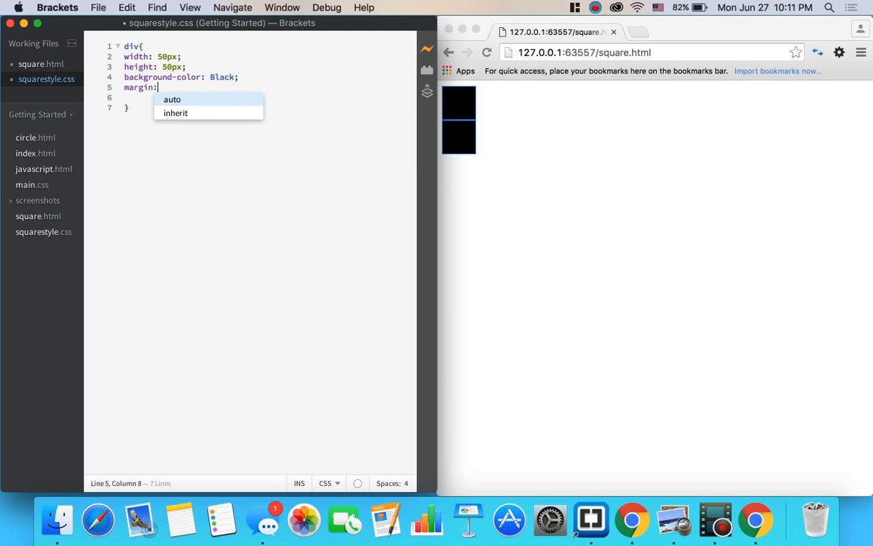
pyautogui.write('50px')
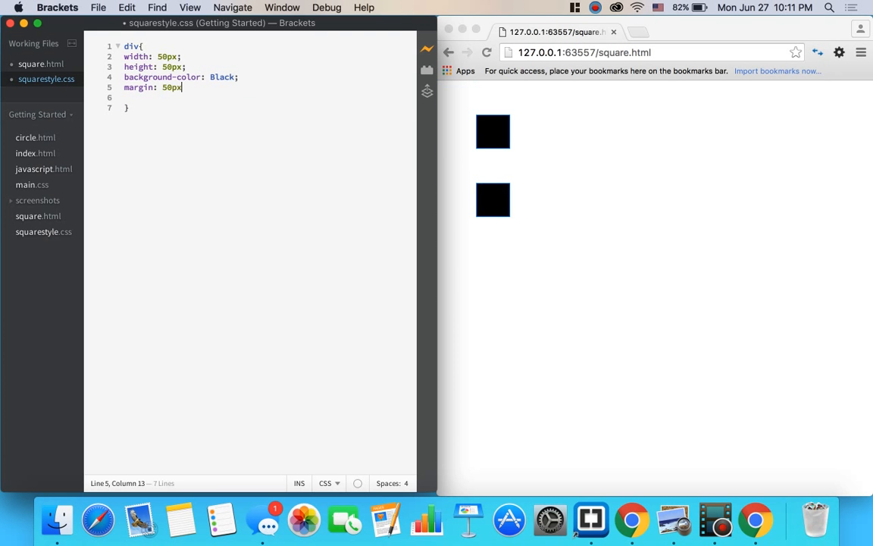
pyautogui.write(';')
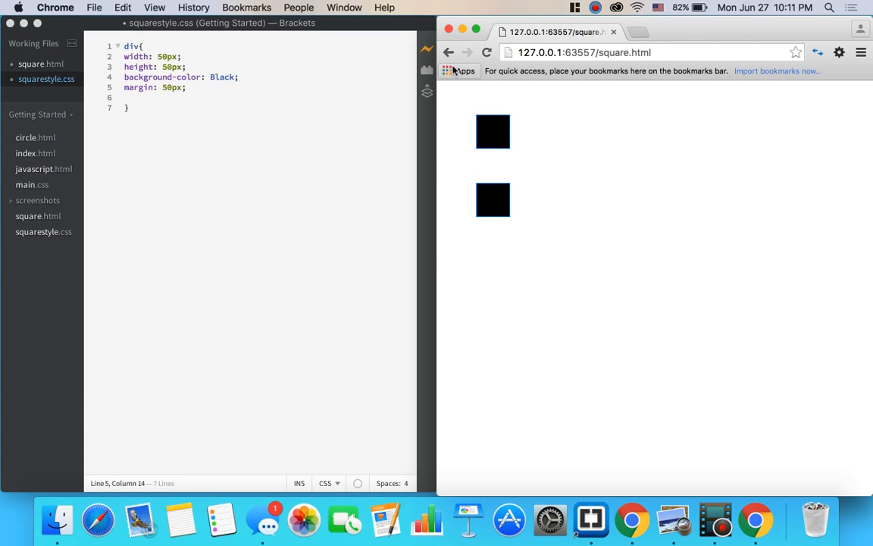
pyautogui.moveTo(165, 93)
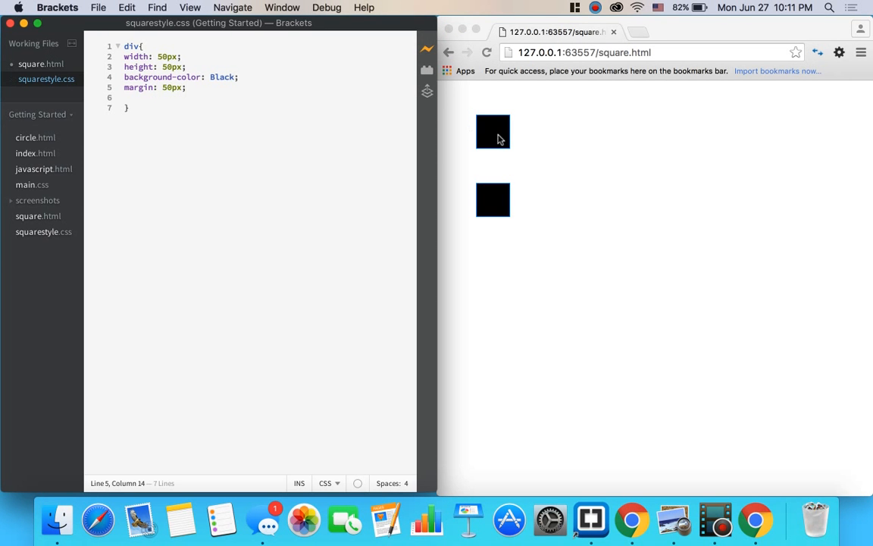
pyautogui.click(493, 140)
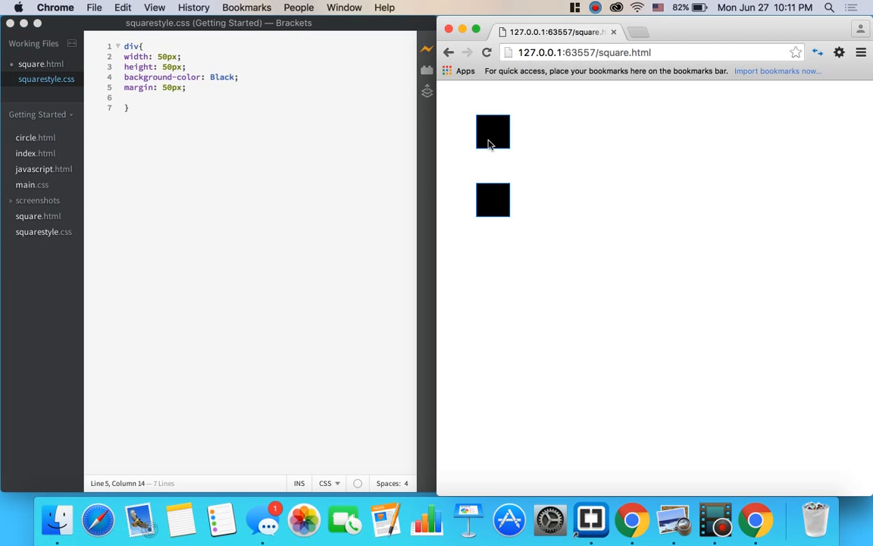
pyautogui.moveTo(99, 59)
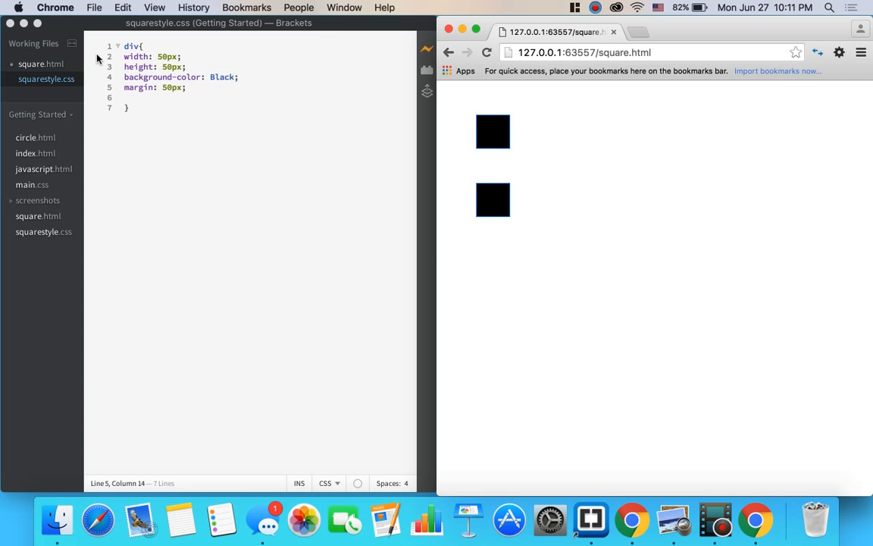
pyautogui.click(40, 64)
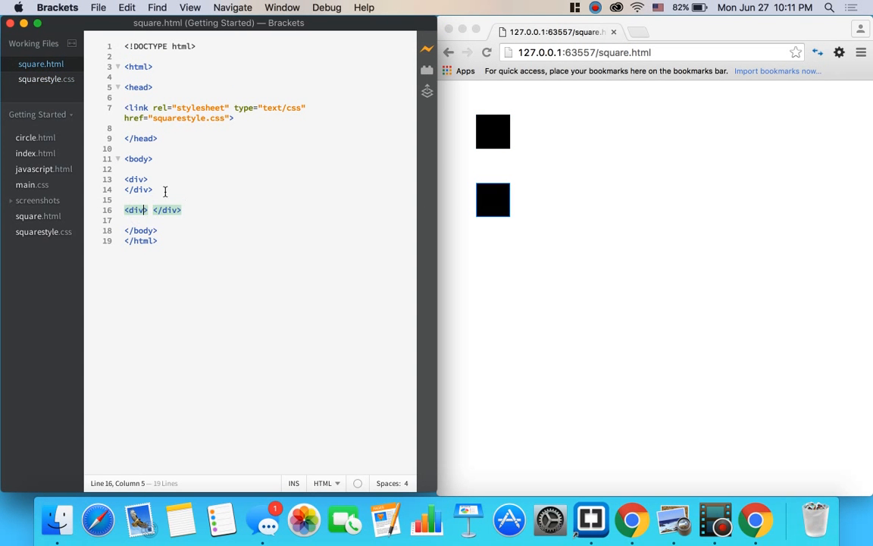
pyautogui.moveTo(195, 184)
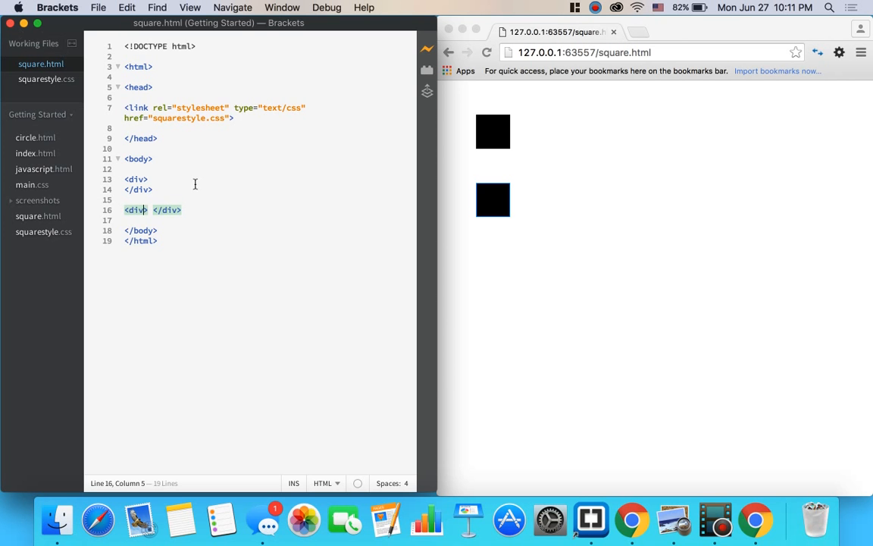
# Give the second div id="red" in square.html, then reopen squarestyle.css.
pyautogui.write('id')
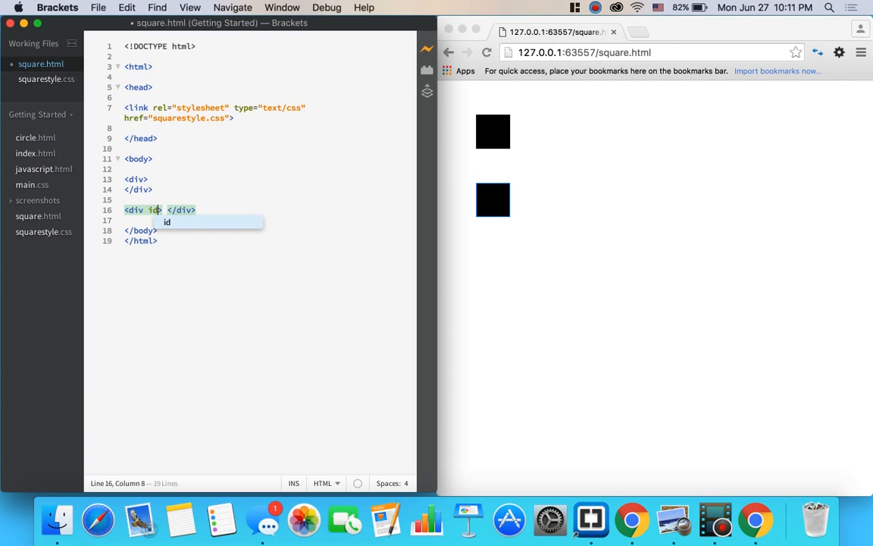
pyautogui.write('="')
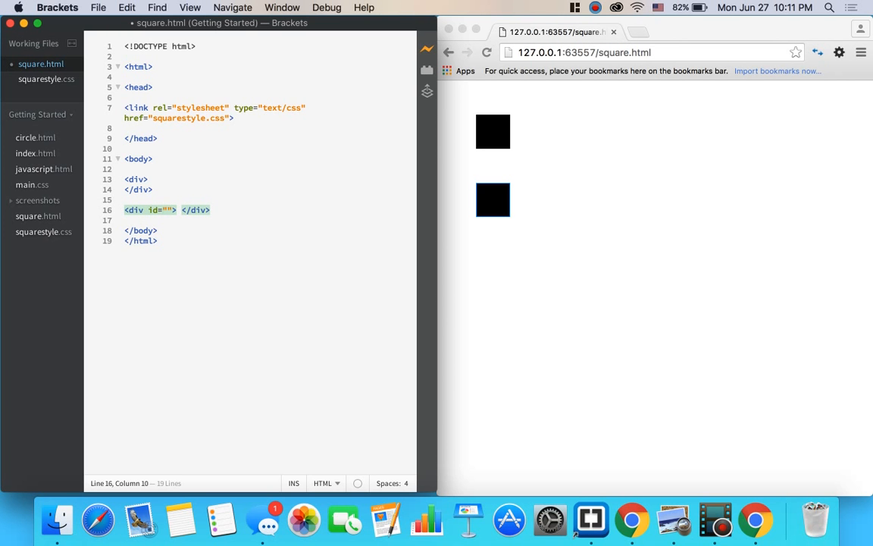
pyautogui.write('red')
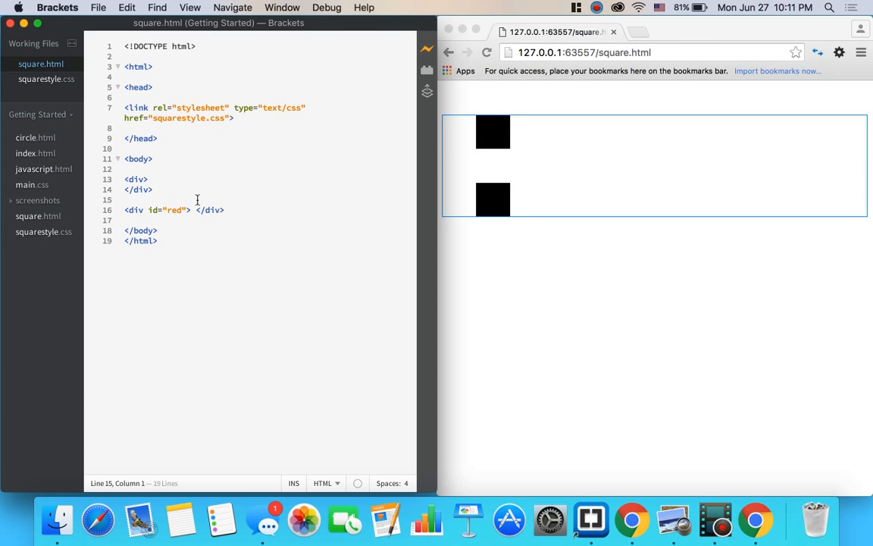
pyautogui.click(124, 199)
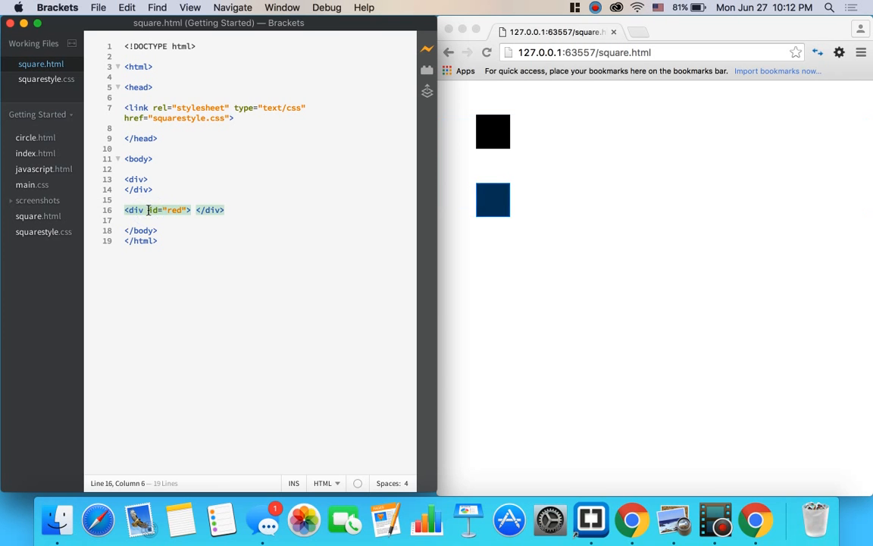
pyautogui.doubleClick(167, 210)
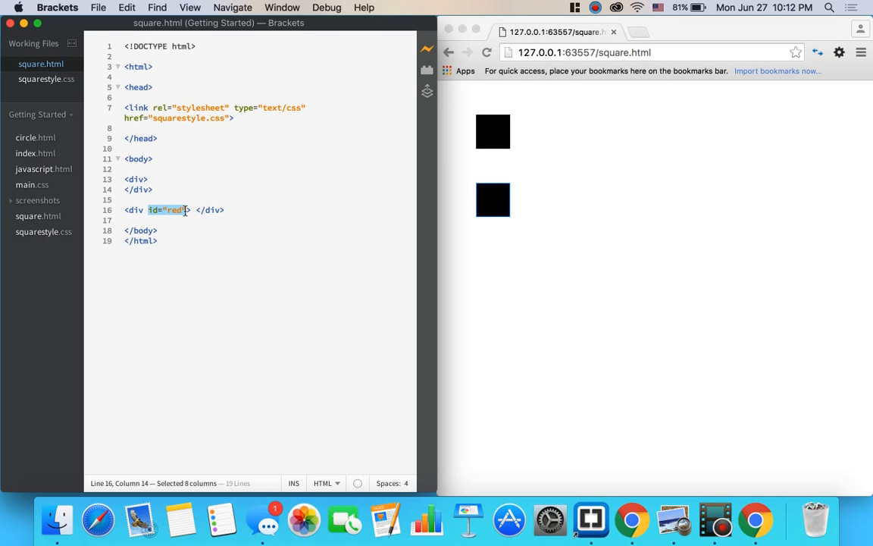
pyautogui.moveTo(535, 207)
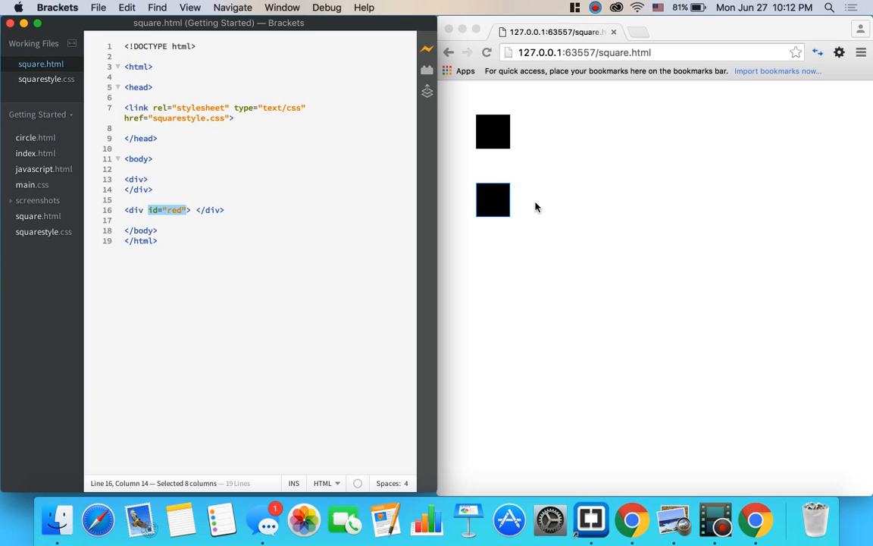
pyautogui.click(494, 199)
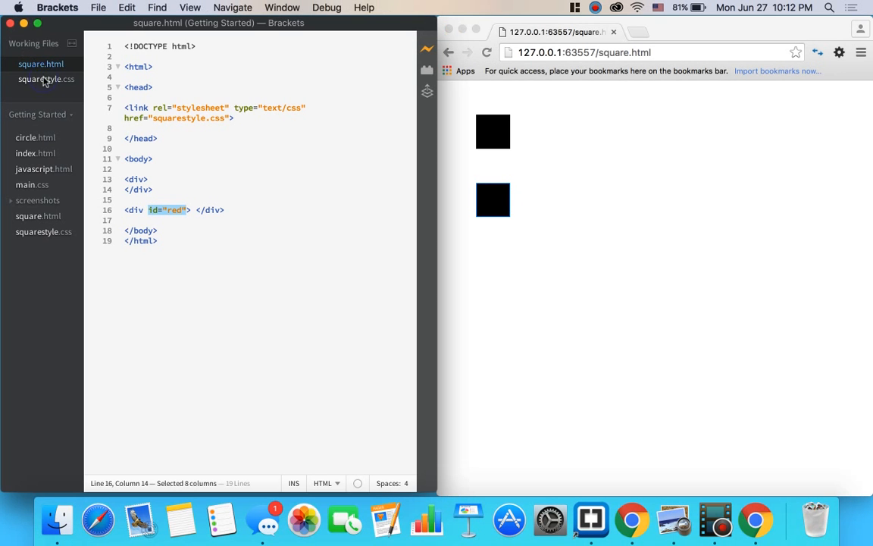
pyautogui.click(45, 78)
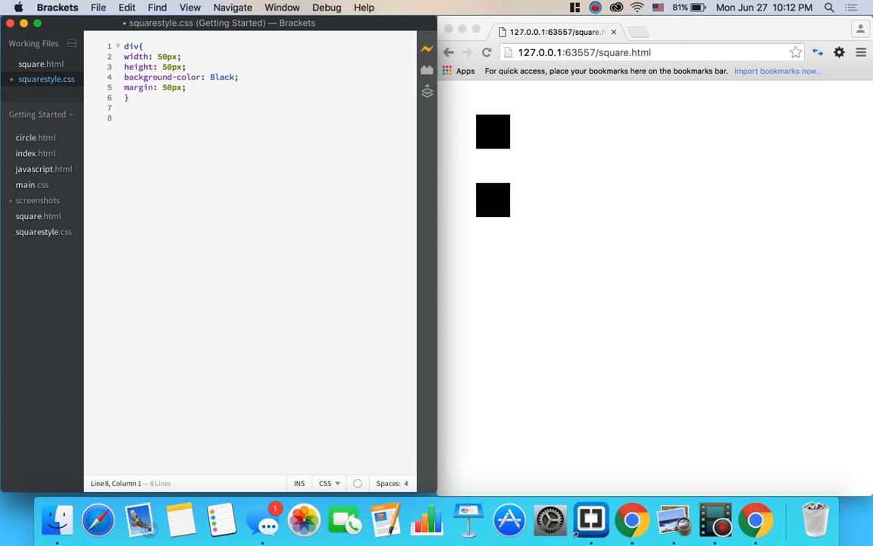
# Write a #red rule with background-color: Red in squarestyle.css.
pyautogui.write('#')
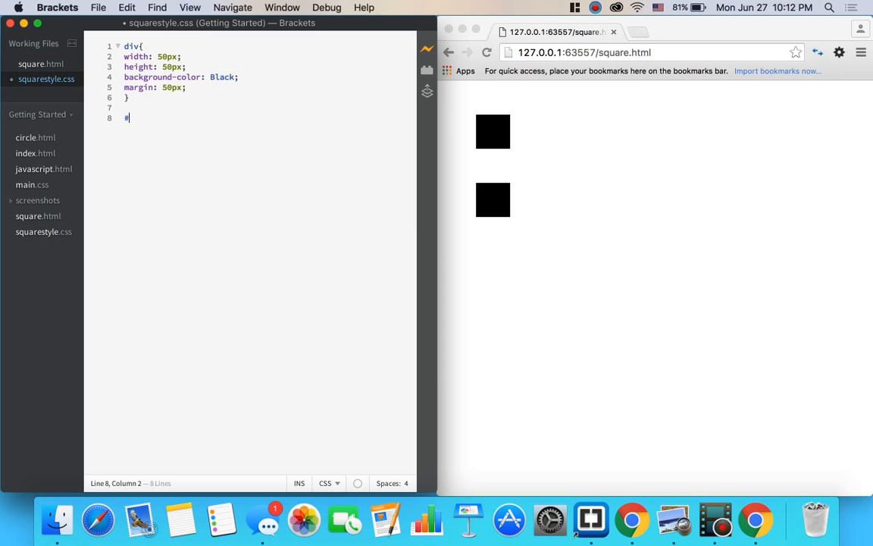
pyautogui.write('red{}')
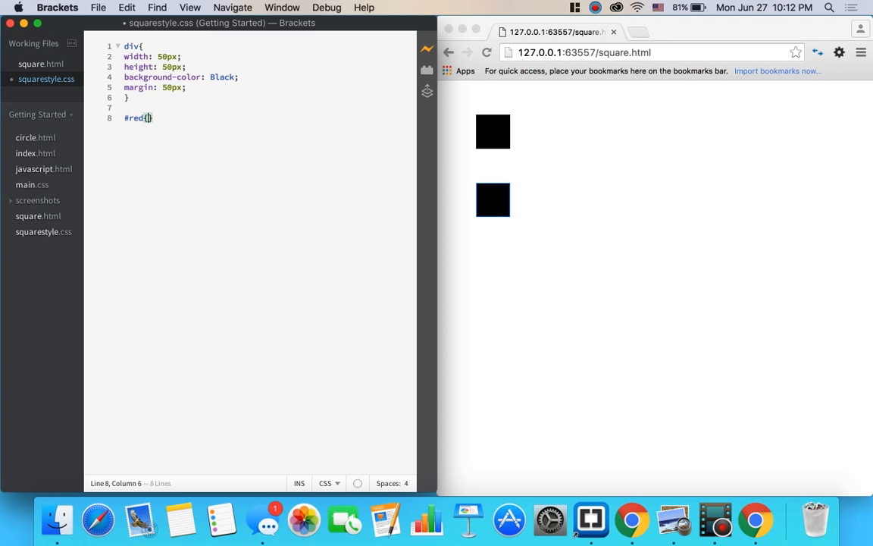
pyautogui.write('ba')
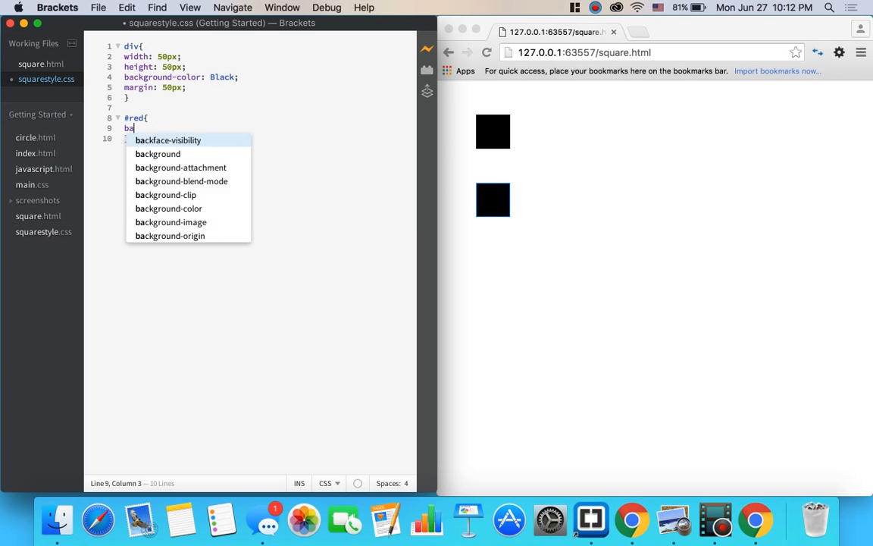
pyautogui.write('ckground-color:')
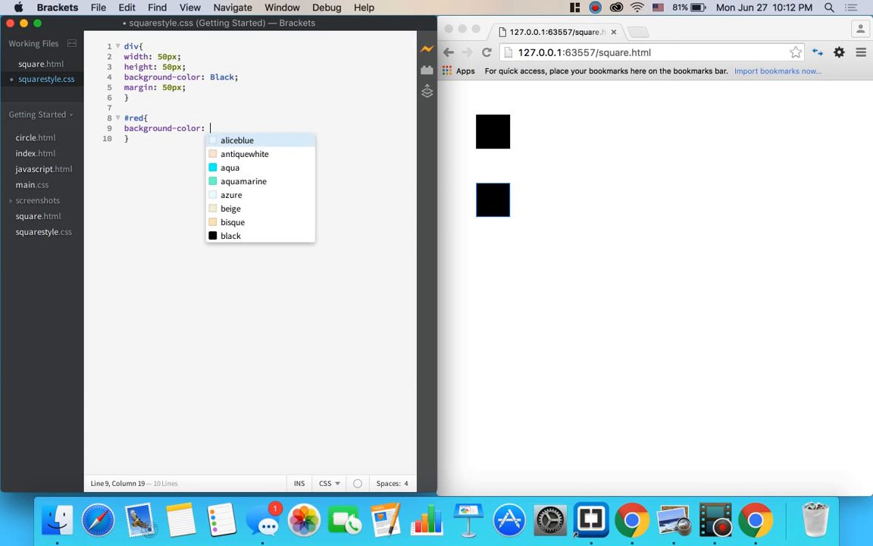
pyautogui.write('Red;')
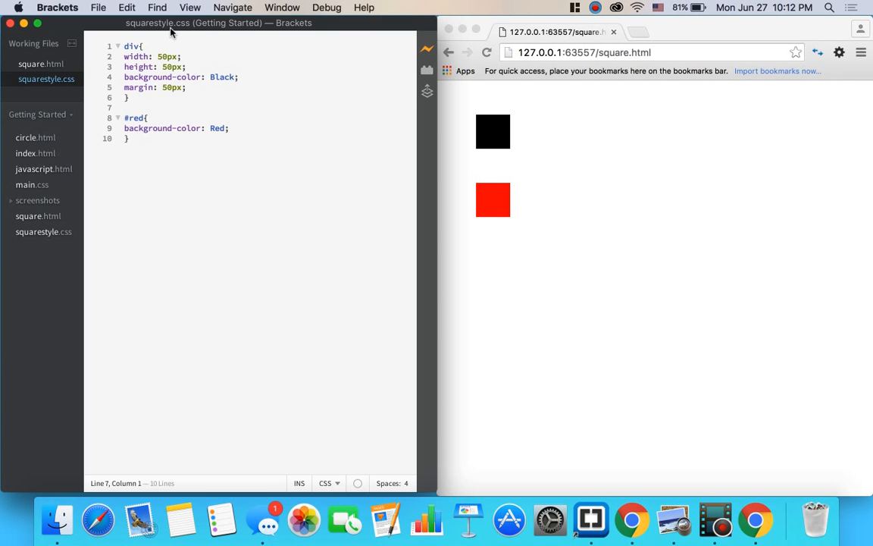
pyautogui.moveTo(193, 64)
pyautogui.write('0')
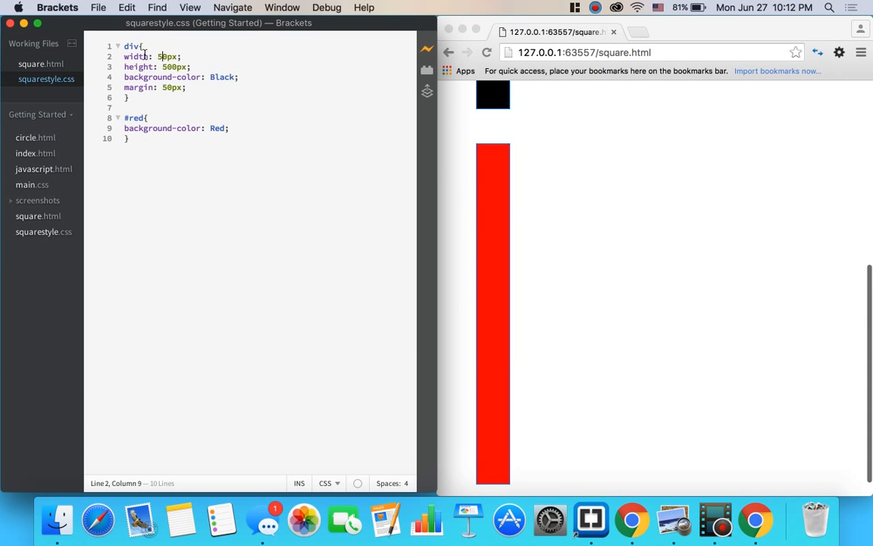
# Select all of the squarestyle.css code with 500px div height, then clear the selection.
pyautogui.press('cmd+a')
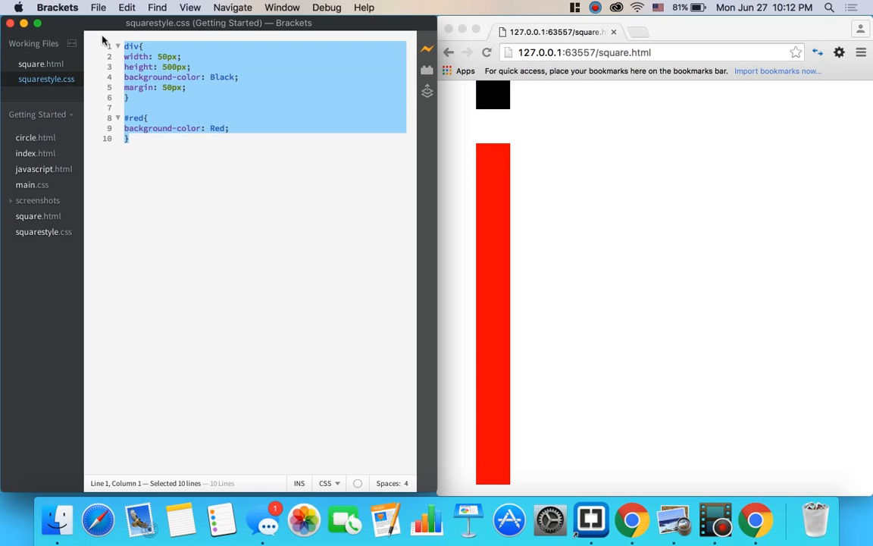
pyautogui.click(158, 67)
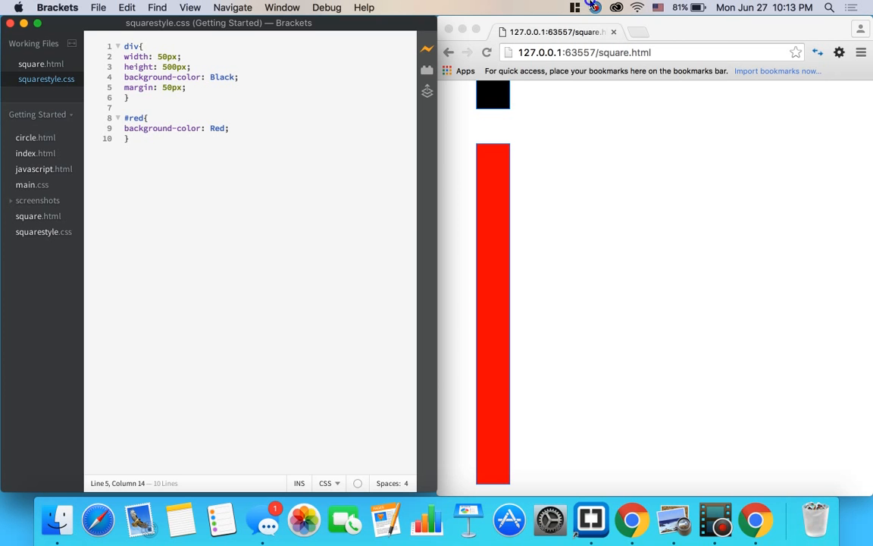
pyautogui.click(595, 7)
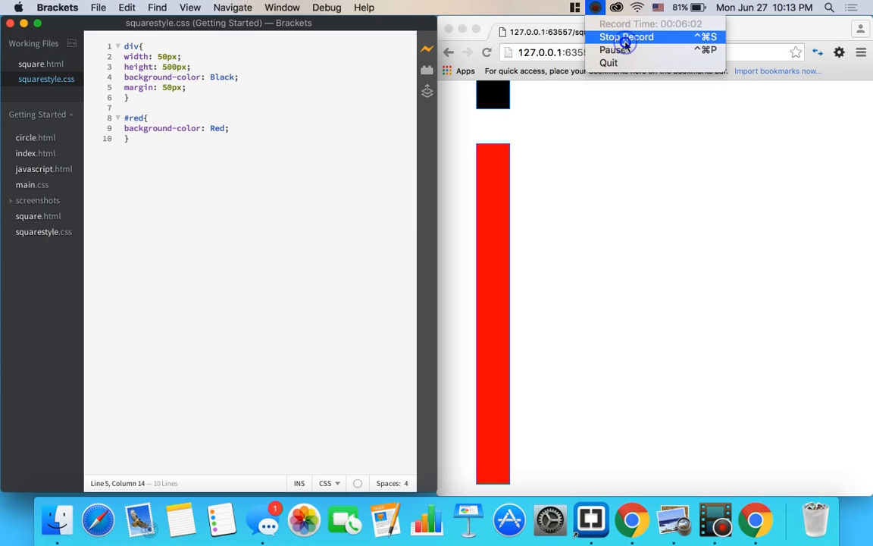